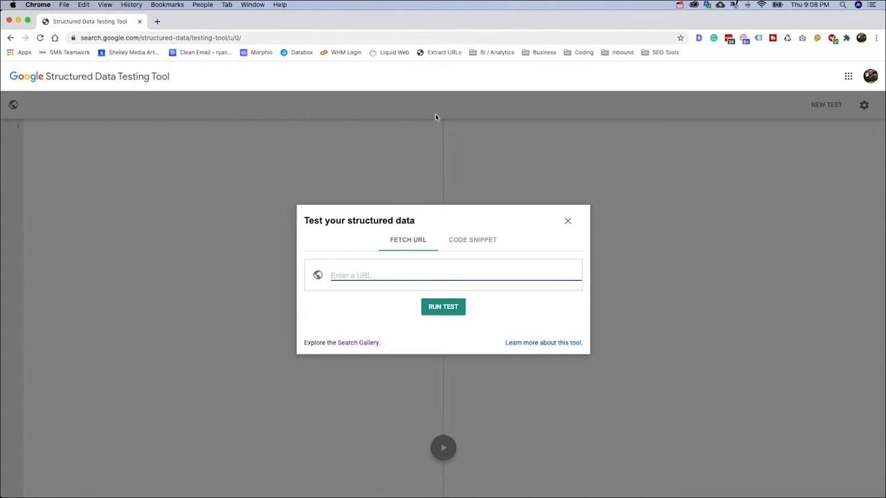
text(htt)
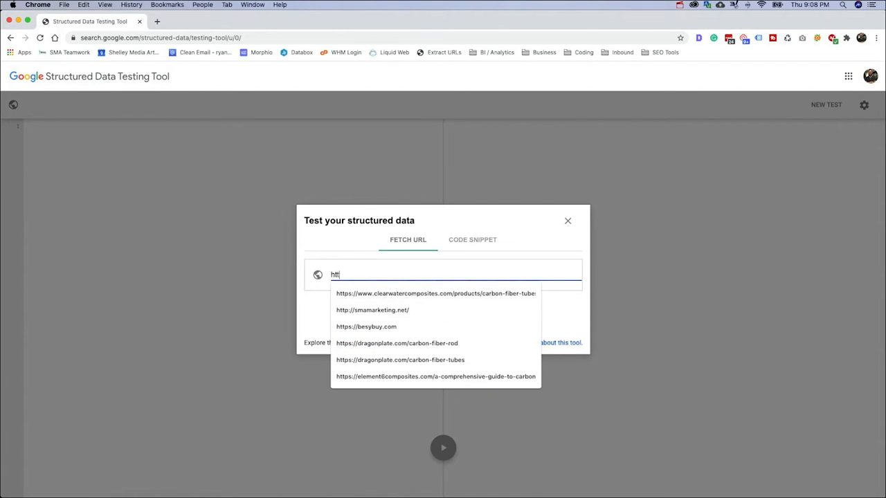
text(ps://www.be)
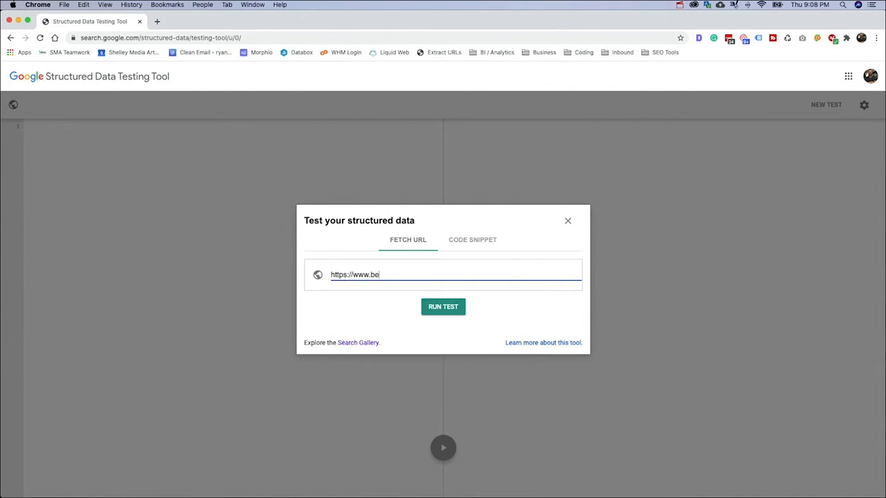
text(stbuy.)
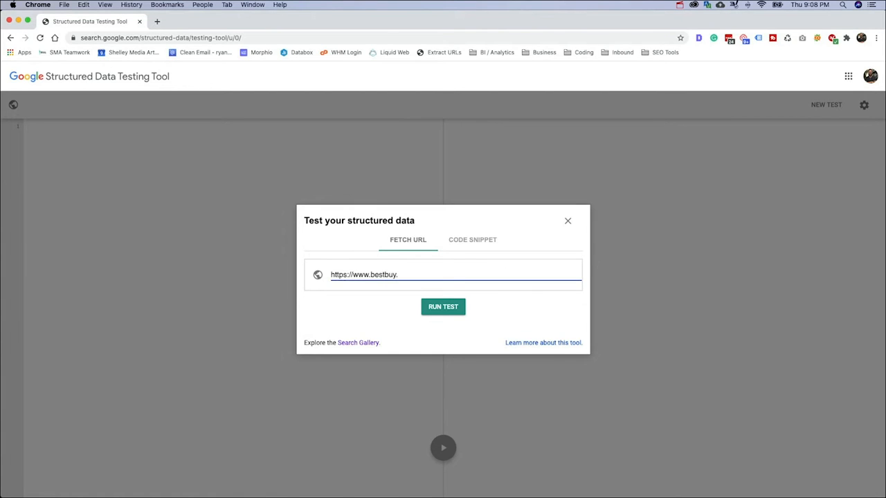
click(443, 307)
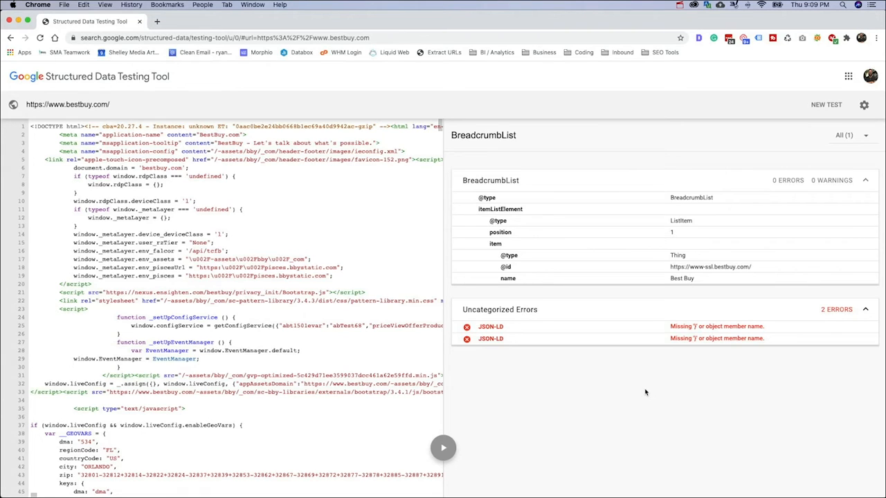
mouse_move(650, 385)
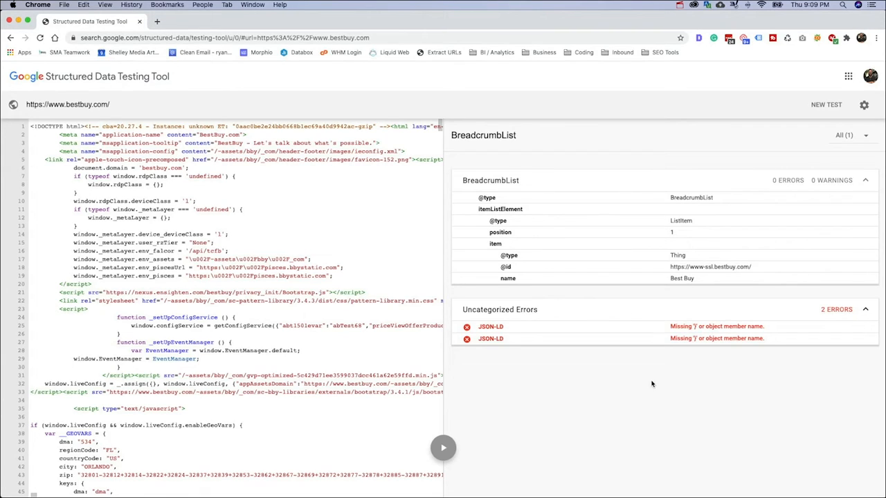
mouse_move(540, 292)
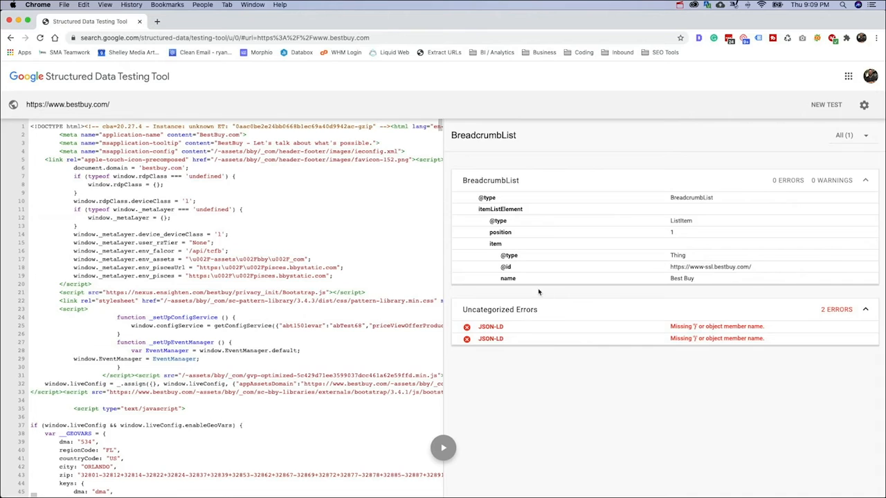
mouse_move(606, 345)
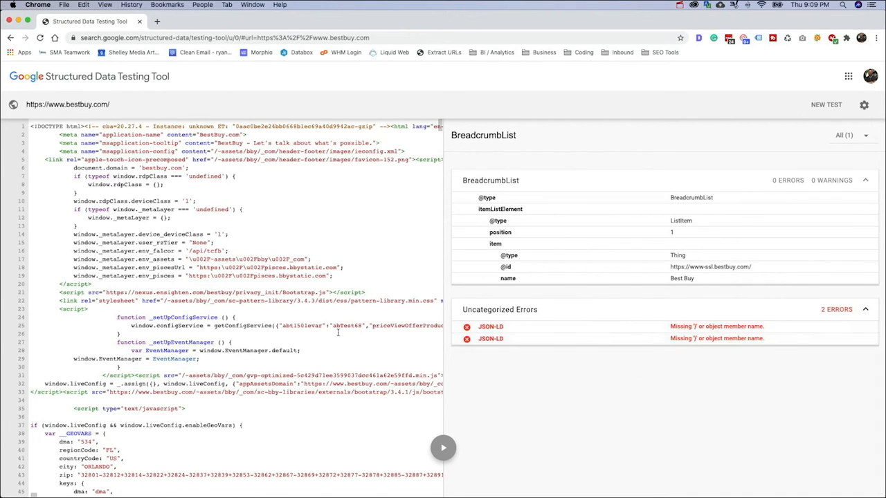
mouse_move(533, 422)
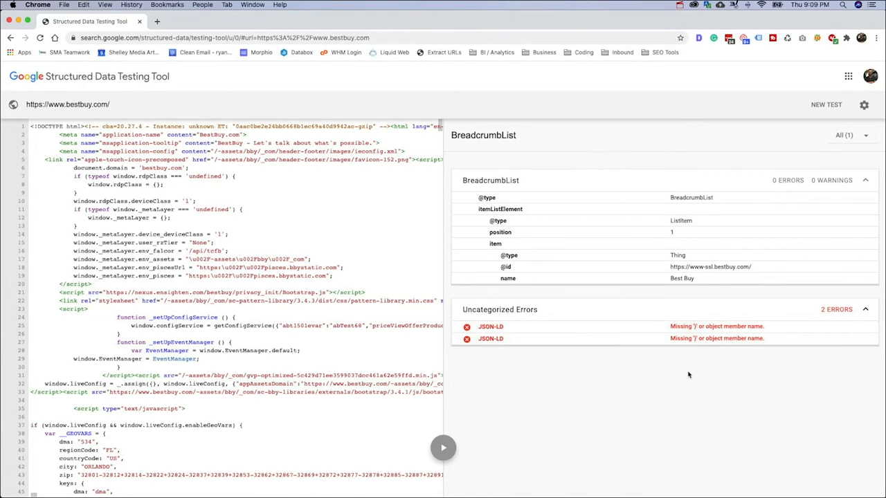
mouse_move(612, 337)
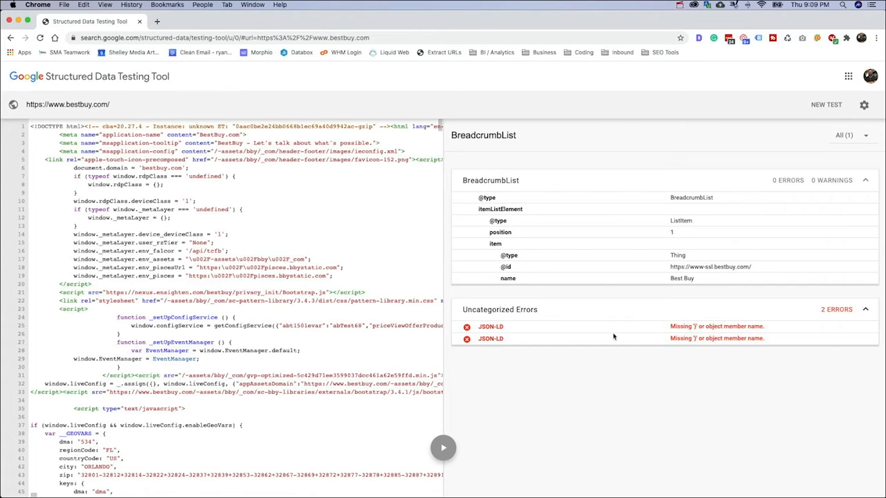
Scroll the bestbuy.com source pane to the flagged WebSite and Organization JSON-LD blocks.
scroll(down, 3)
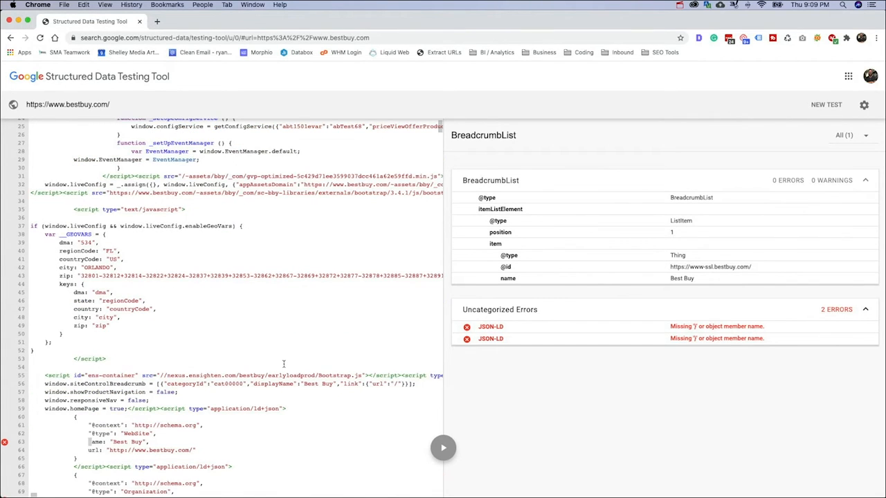
scroll(down, 3)
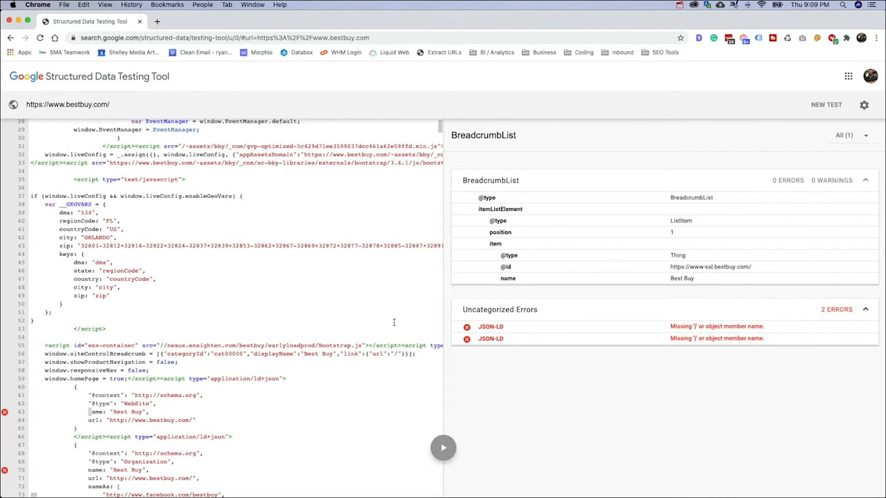
scroll(down, 3)
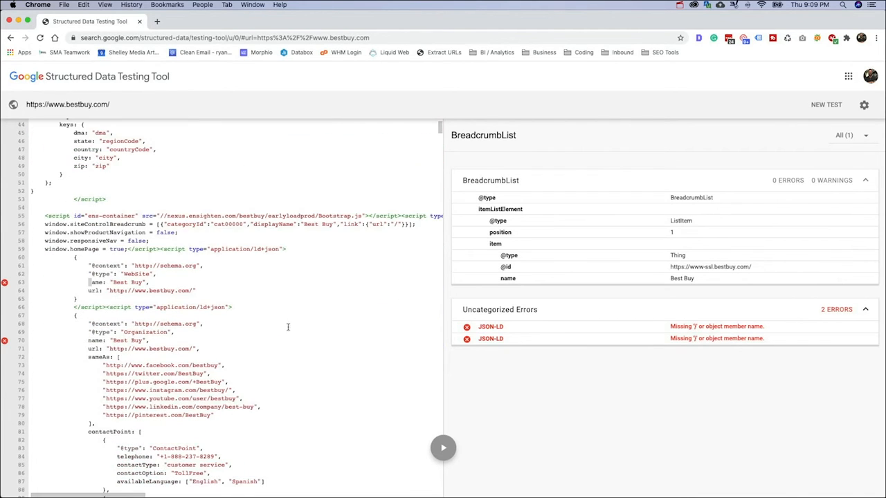
mouse_move(252, 403)
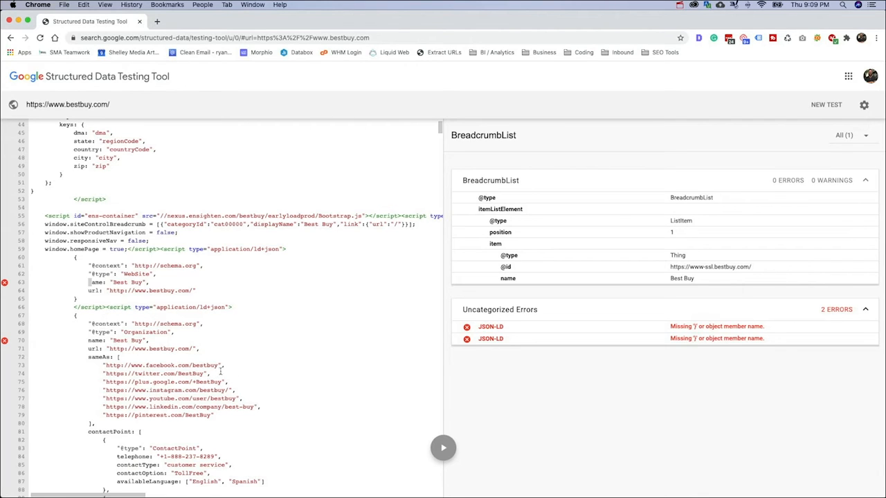
mouse_move(224, 368)
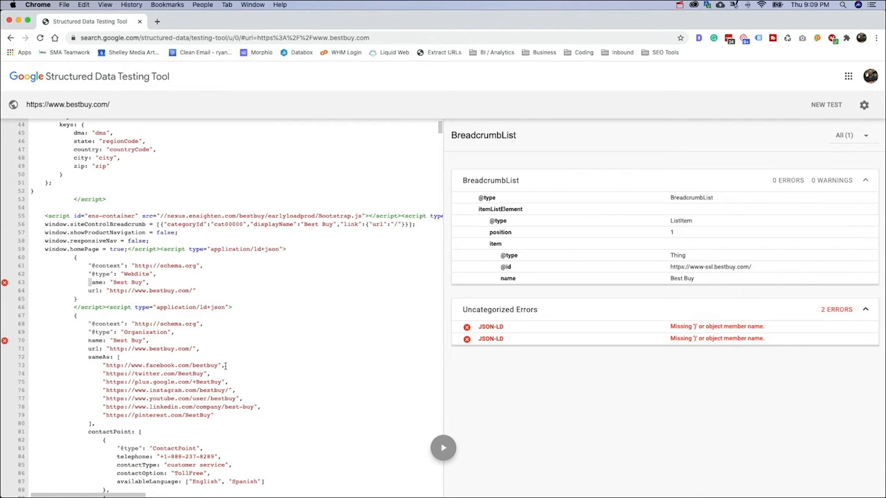
mouse_move(251, 355)
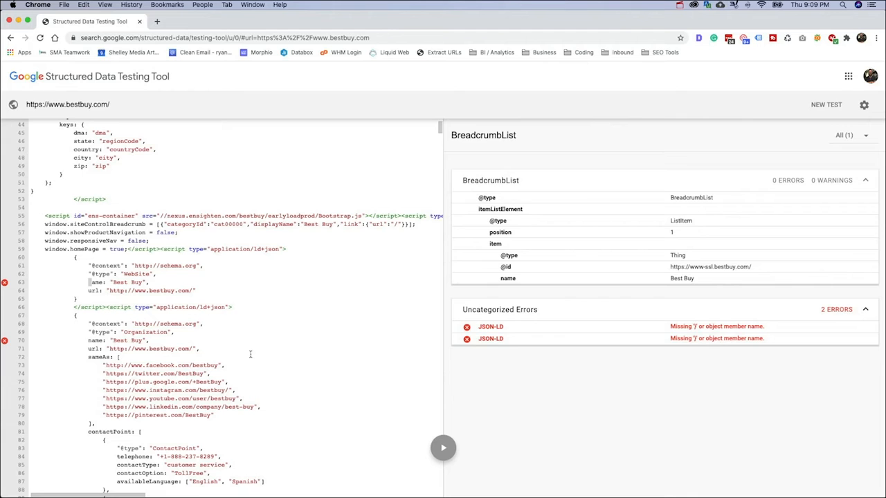
mouse_move(808, 122)
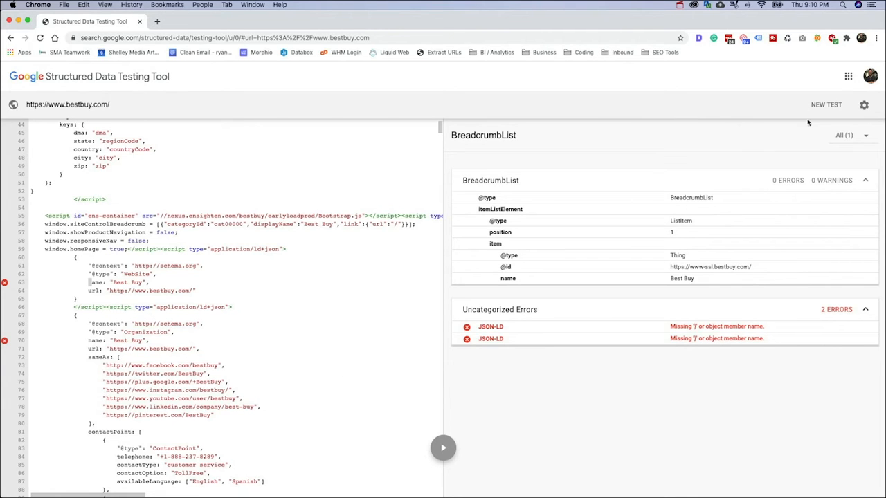
Run a new code-snippet test on the ACME Inc Organization JSON-LD script, returning no errors.
right_click(833, 105)
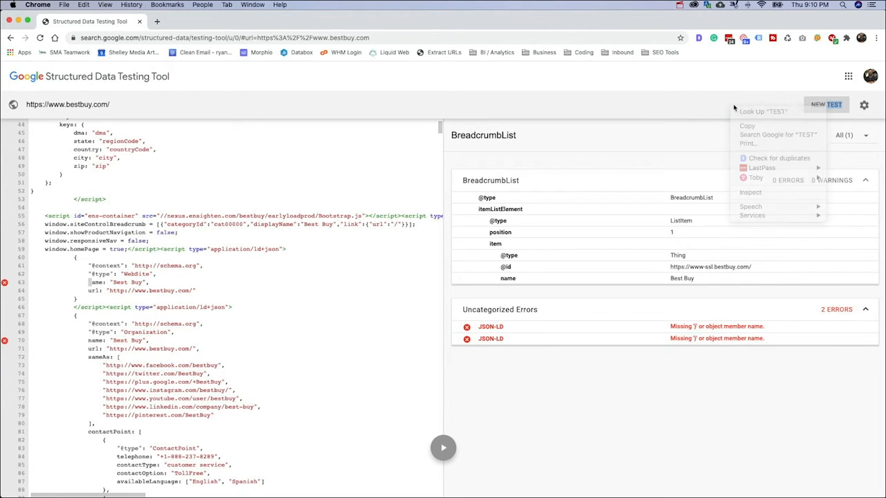
click(825, 103)
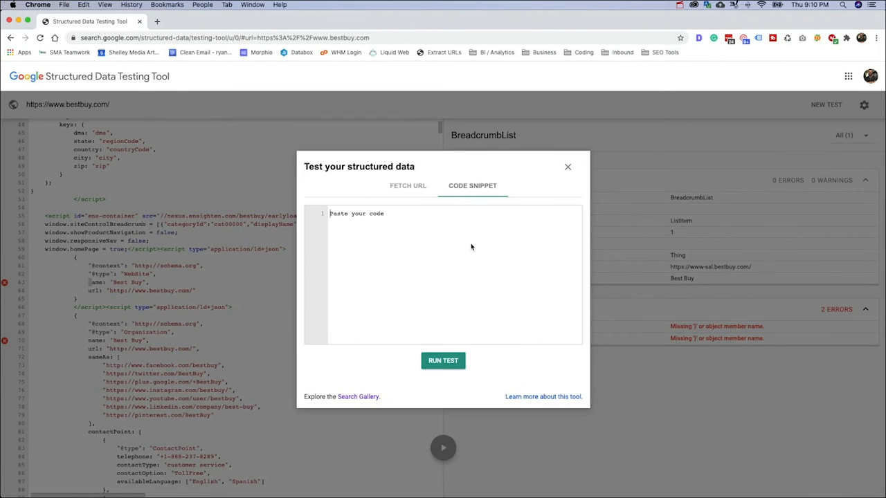
mouse_move(446, 259)
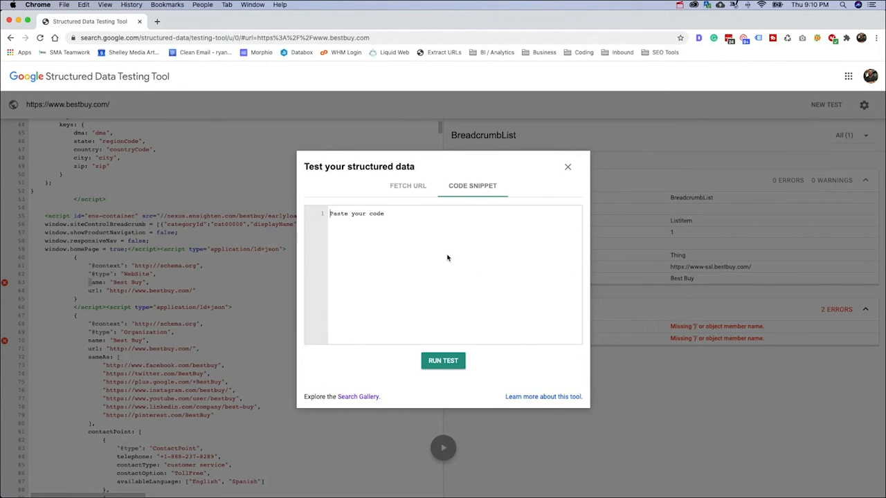
text(<script type="application/ld+json">)
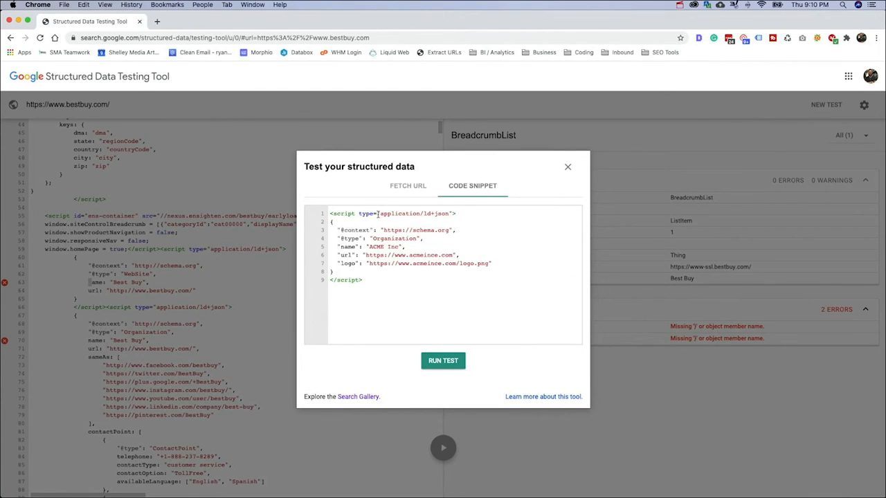
click(443, 360)
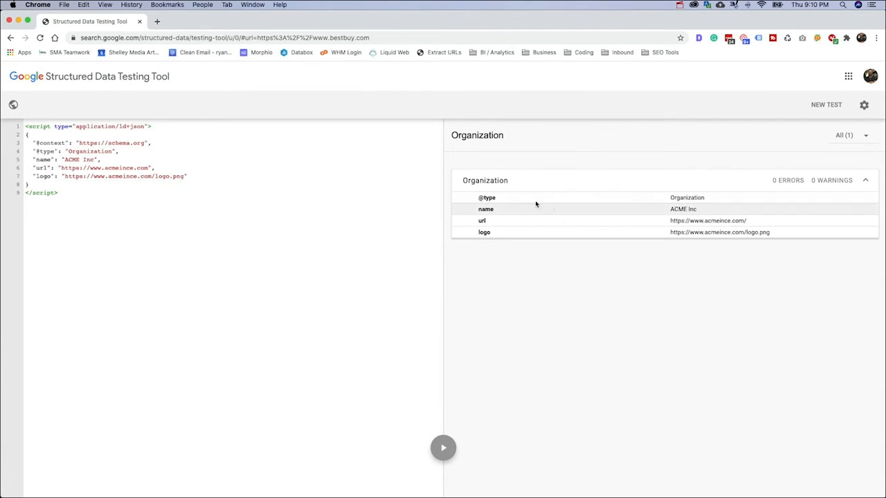
mouse_move(581, 235)
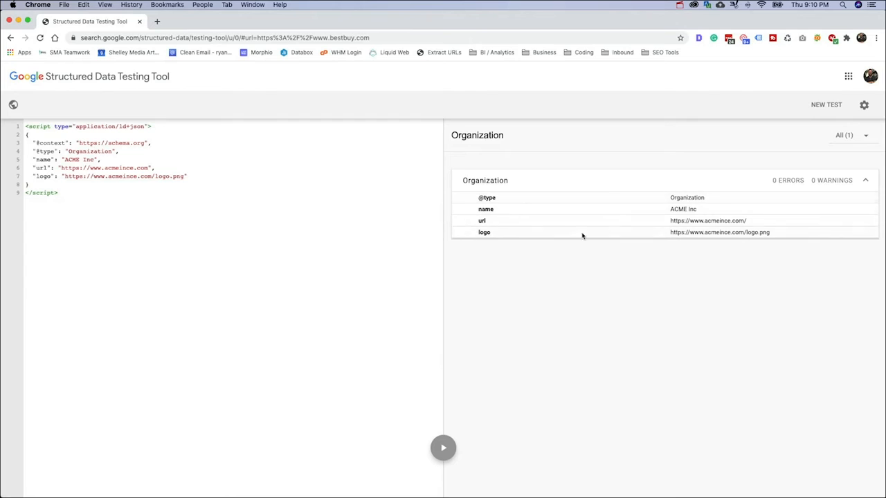
mouse_move(257, 194)
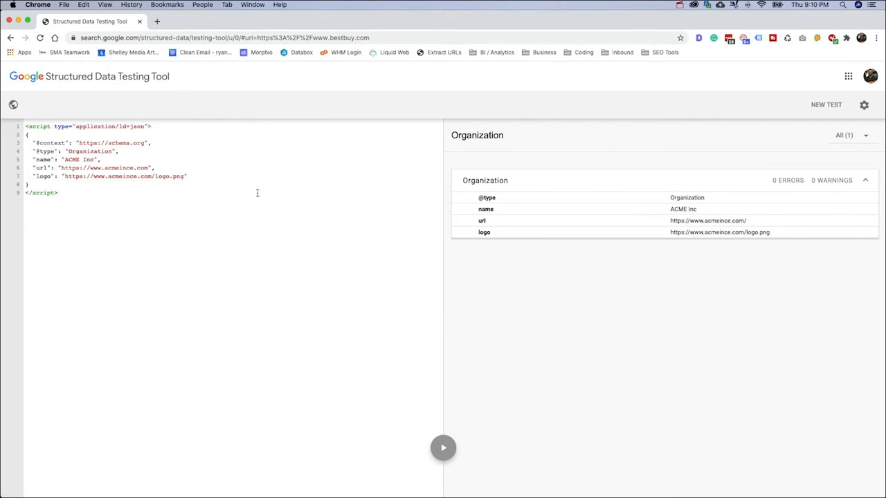
mouse_move(288, 256)
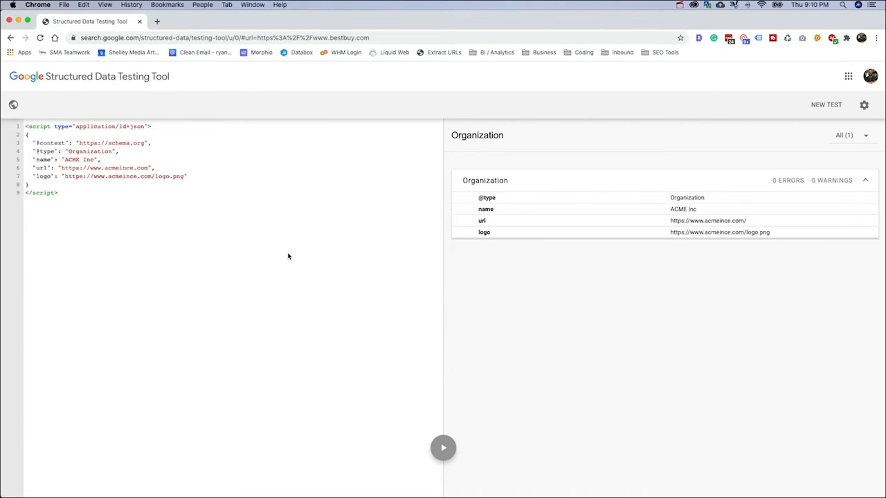
mouse_move(394, 255)
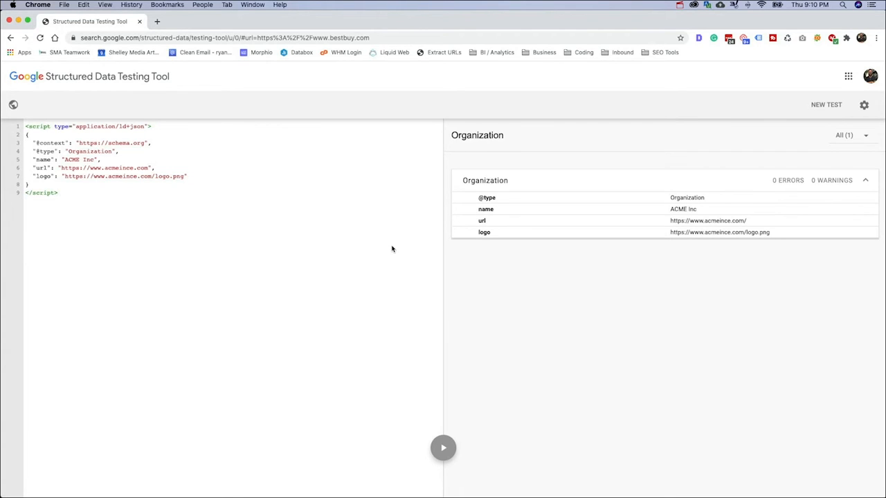
mouse_move(281, 205)
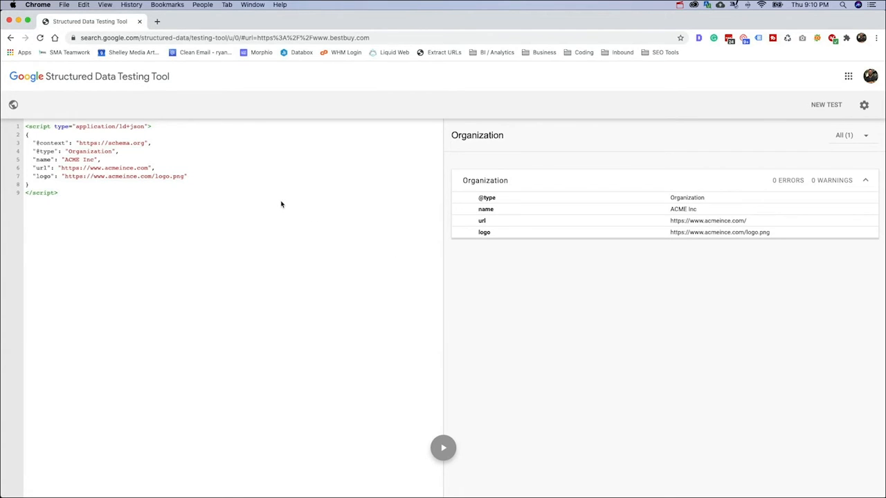
mouse_move(283, 183)
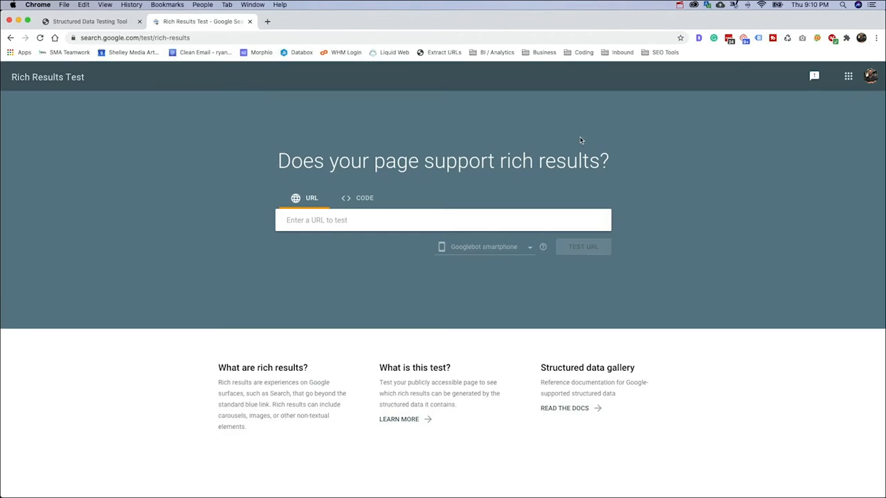
mouse_move(350, 183)
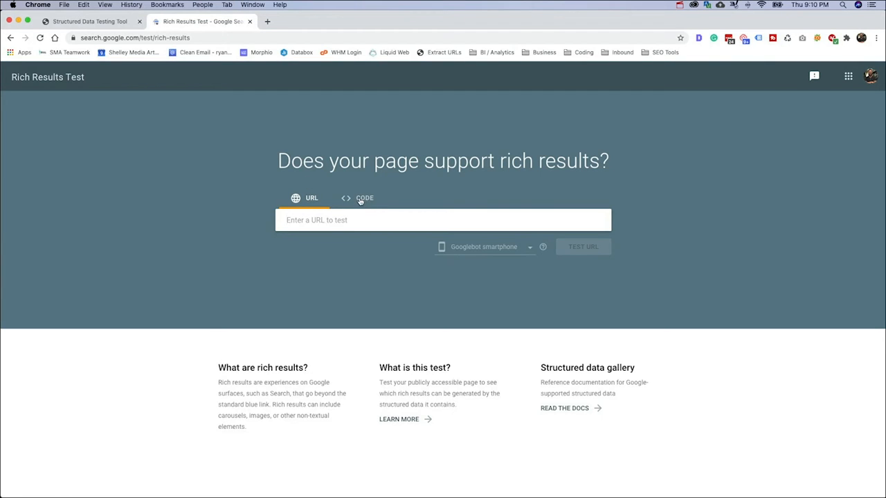
Test the same Organization JSON-LD script as code in the Rich Results Test.
click(360, 198)
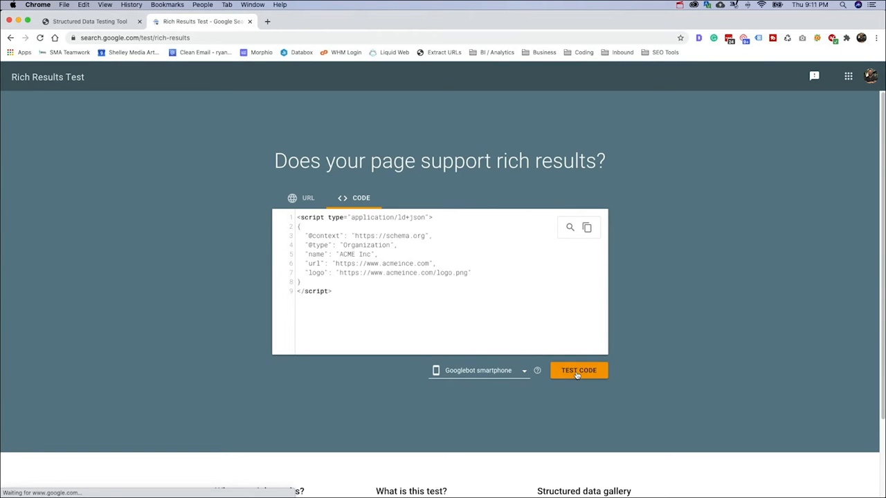
click(579, 371)
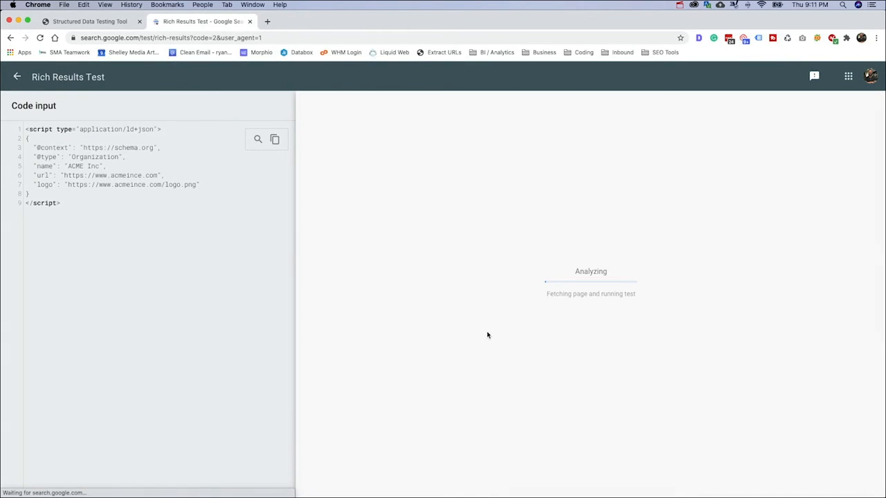
mouse_move(407, 243)
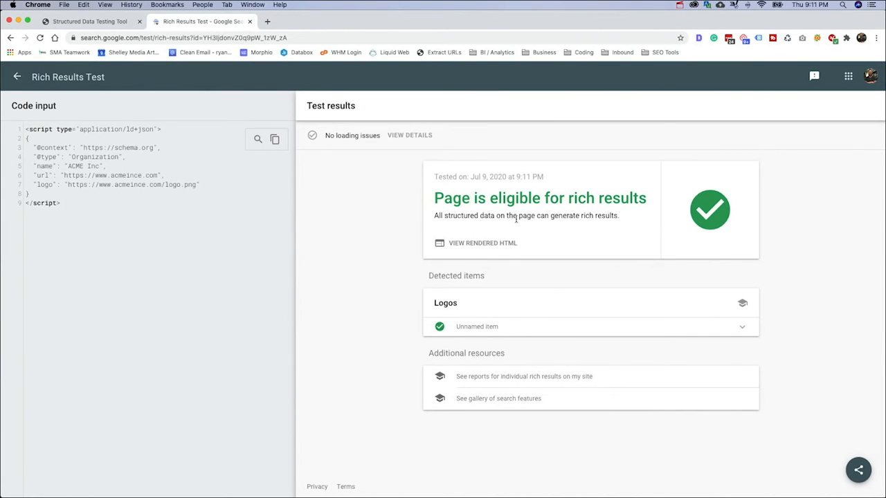
mouse_move(606, 343)
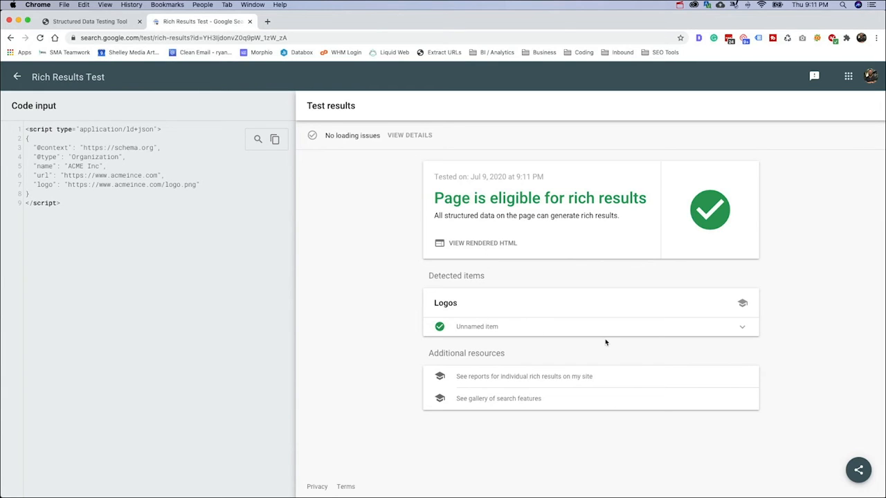
Expand the detected Logos item's Organization details and briefly view the rendered HTML.
click(742, 327)
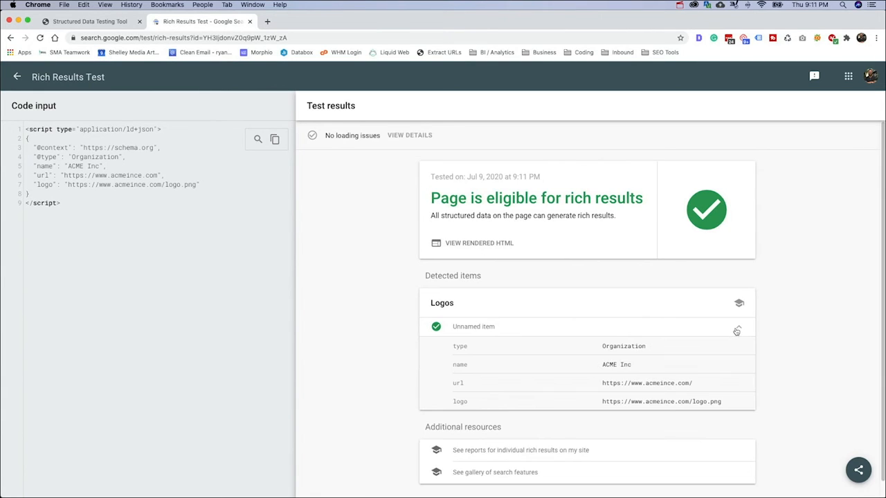
click(739, 327)
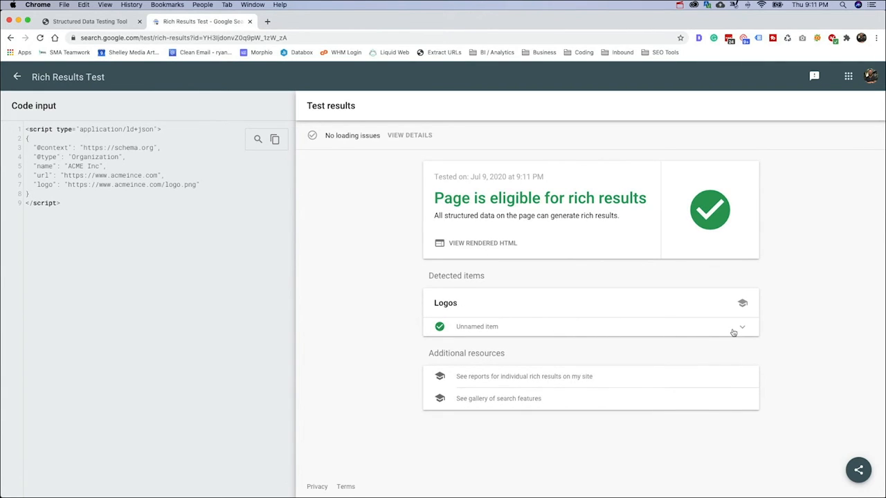
click(741, 327)
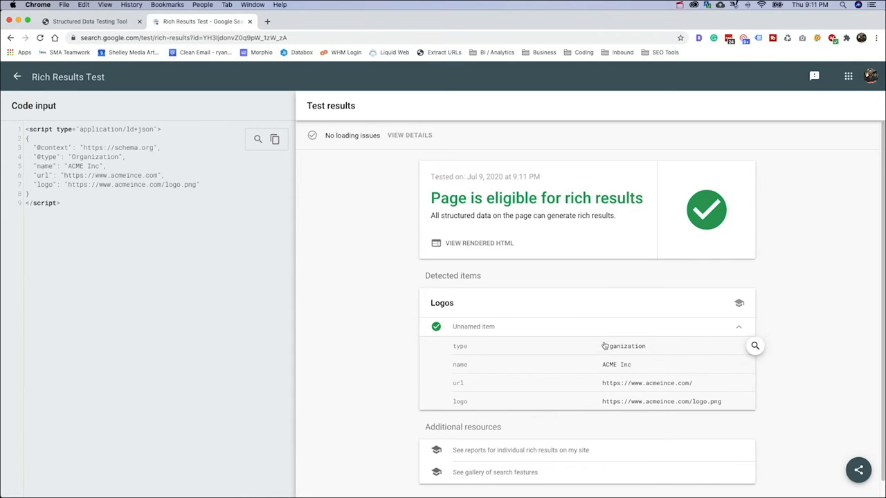
mouse_move(415, 179)
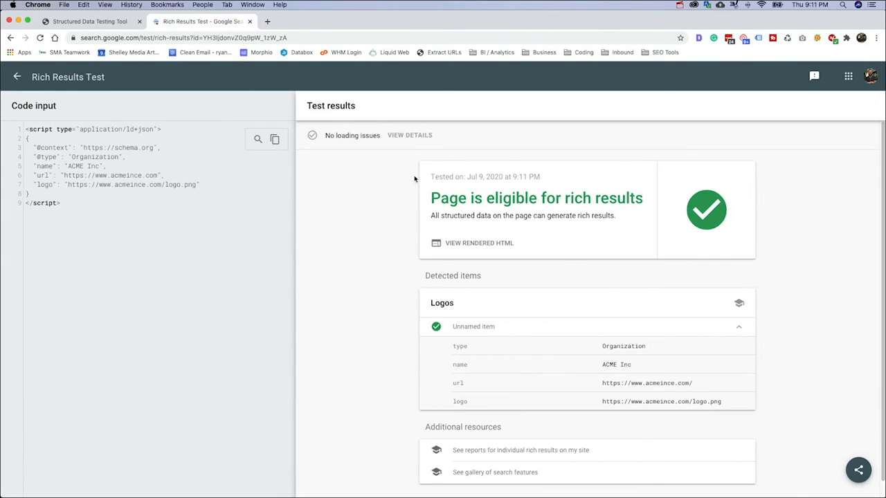
mouse_move(479, 243)
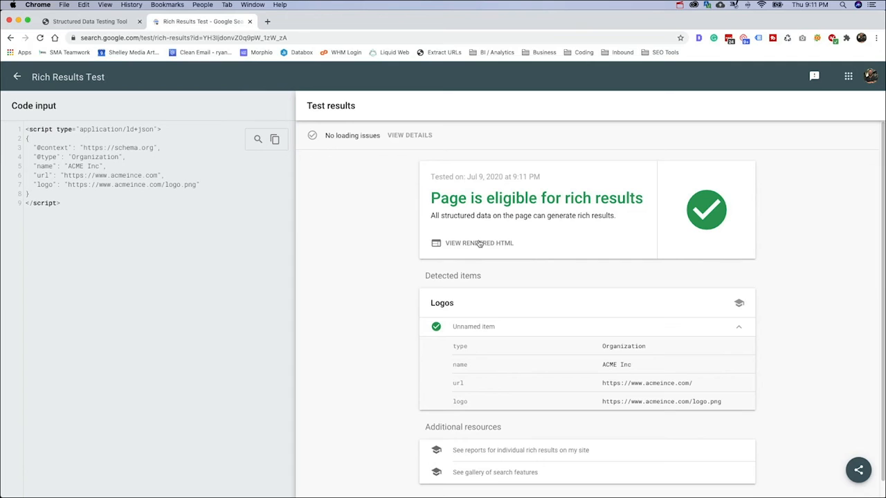
click(479, 243)
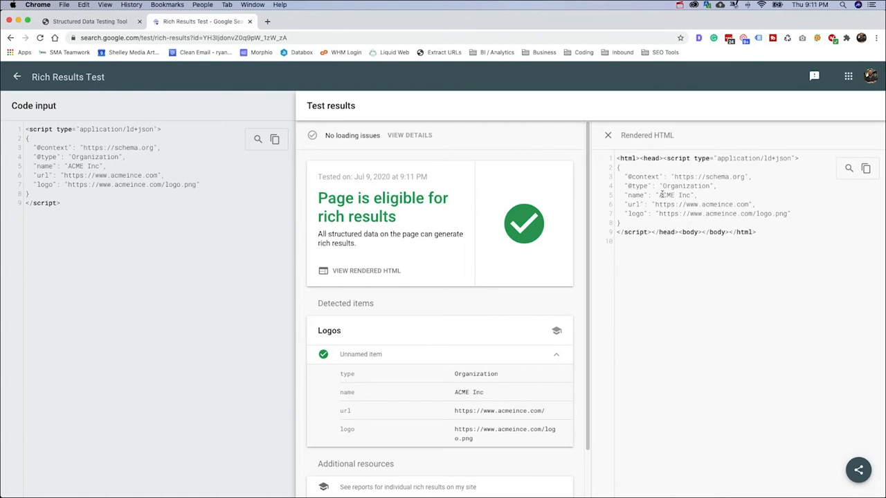
click(607, 136)
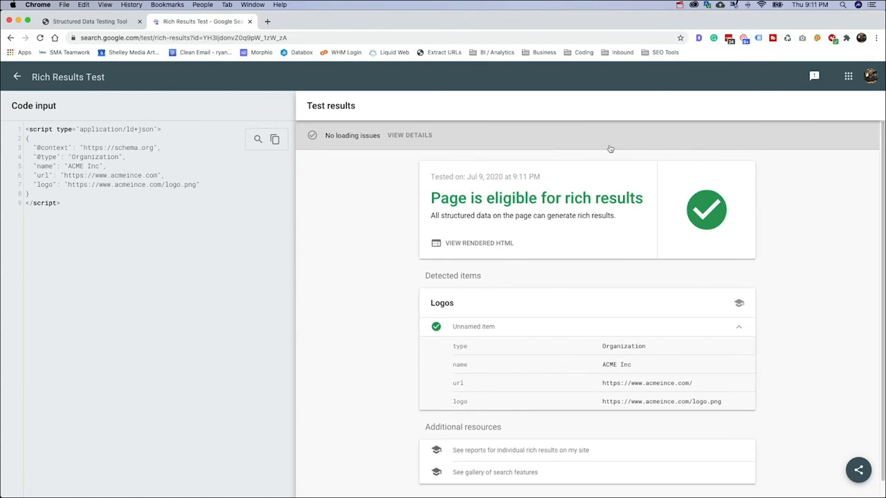
mouse_move(701, 277)
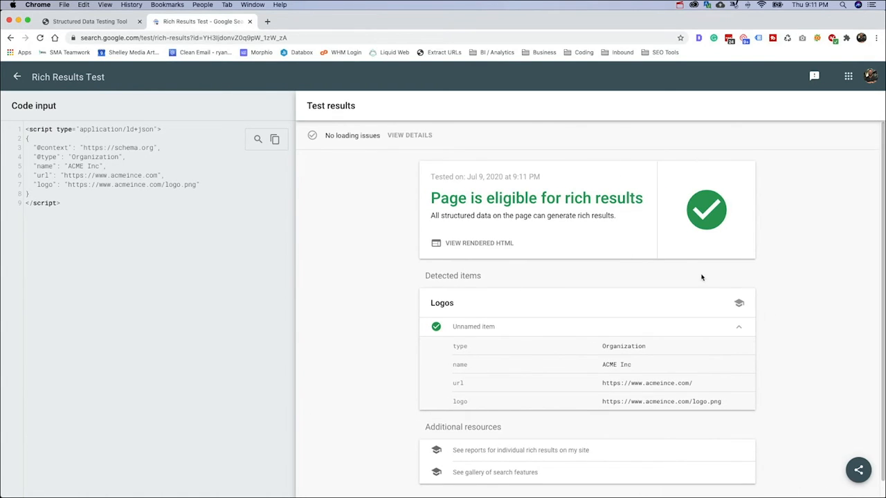
mouse_move(768, 285)
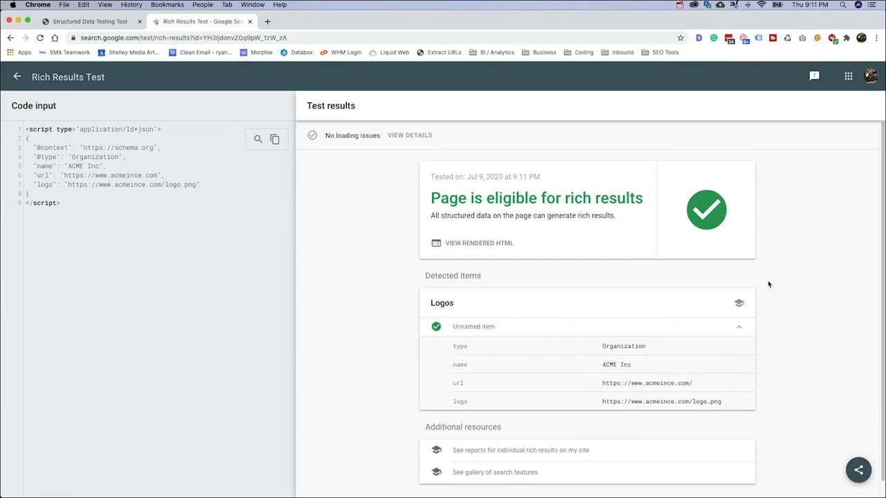
mouse_move(451, 233)
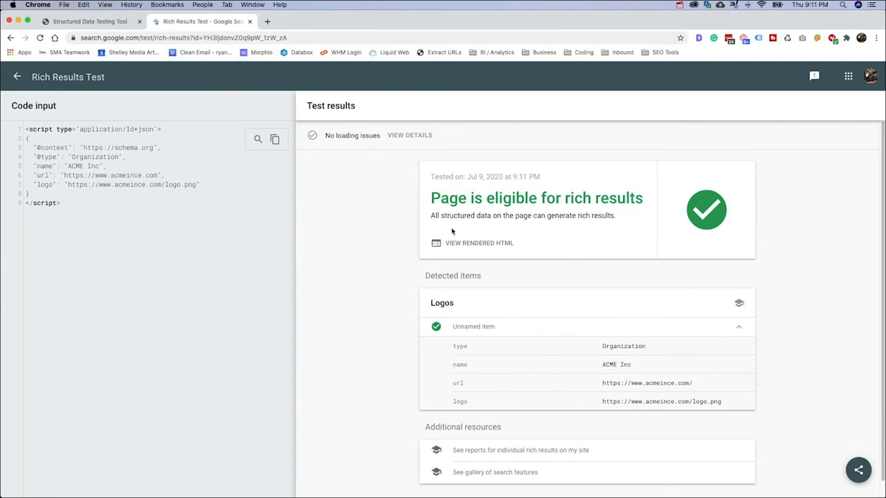
mouse_move(619, 235)
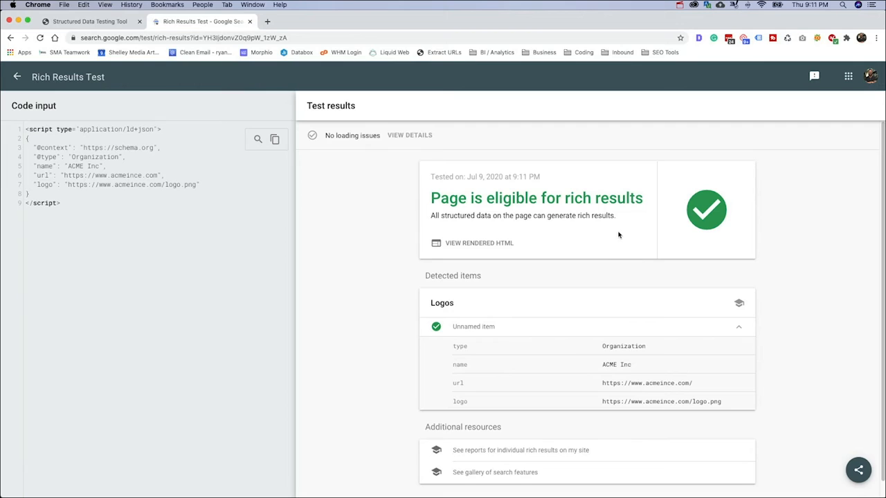
mouse_move(606, 197)
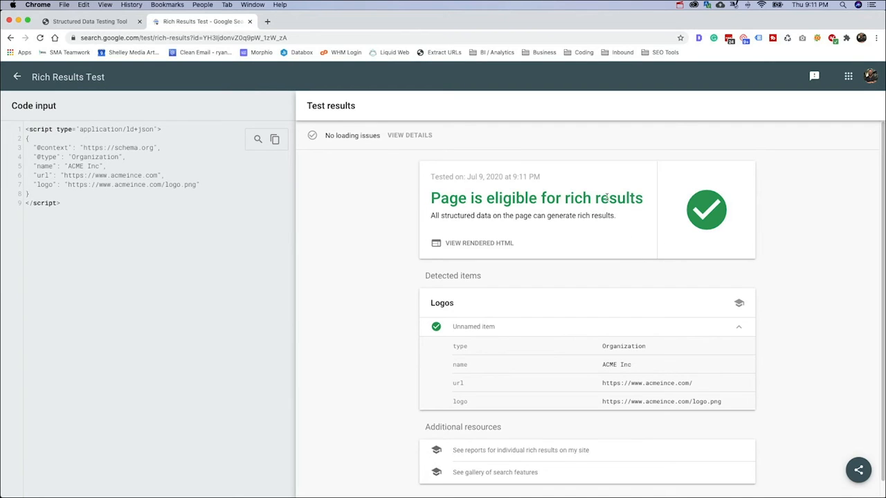
mouse_move(551, 177)
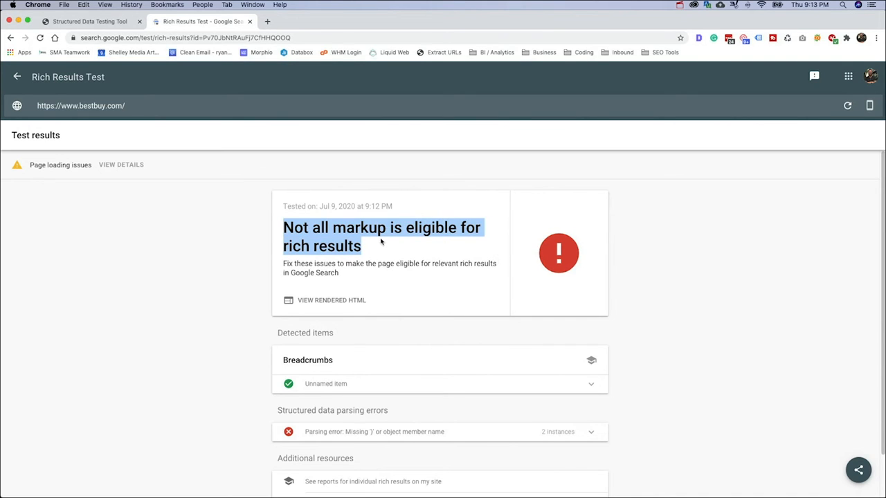
Compare against bestbuy.com's results in the Structured Data Testing Tool tab.
click(339, 235)
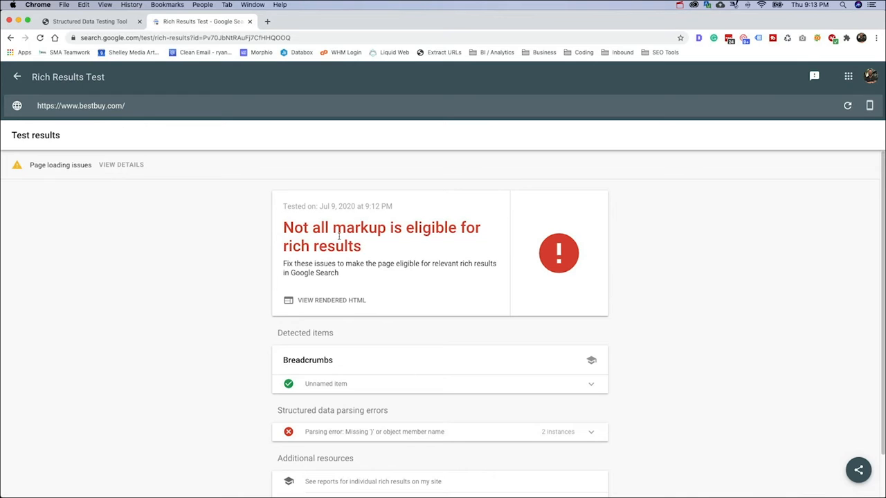
mouse_move(108, 187)
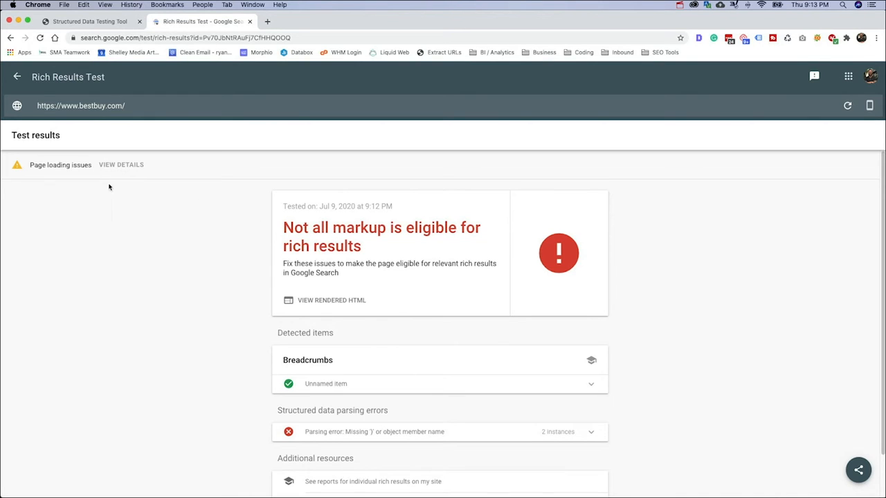
click(90, 22)
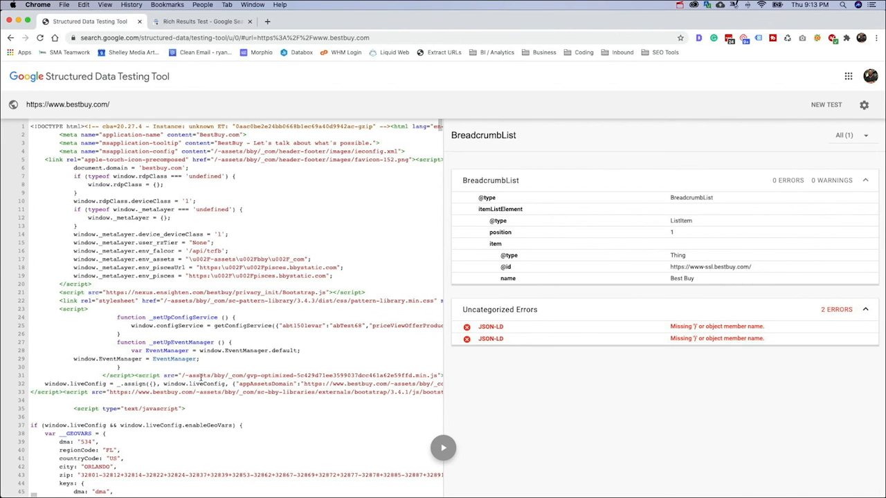
scroll(down, 3)
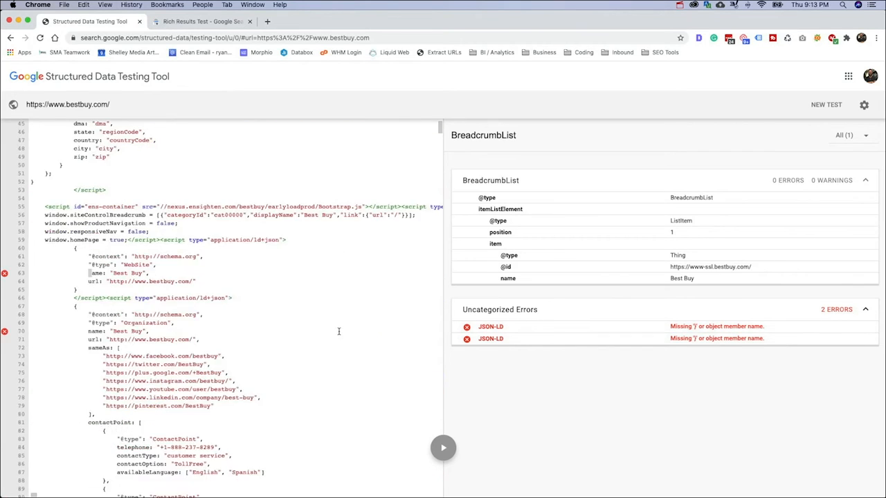
scroll(down, 3)
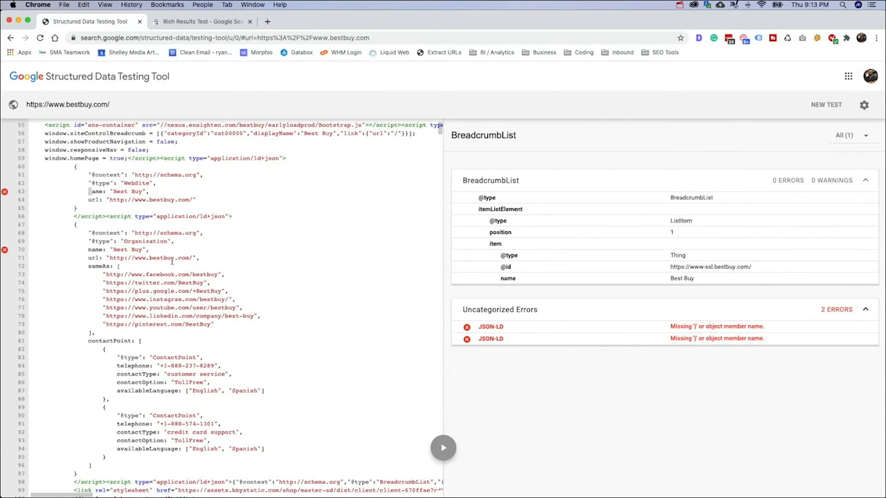
scroll(up, 3)
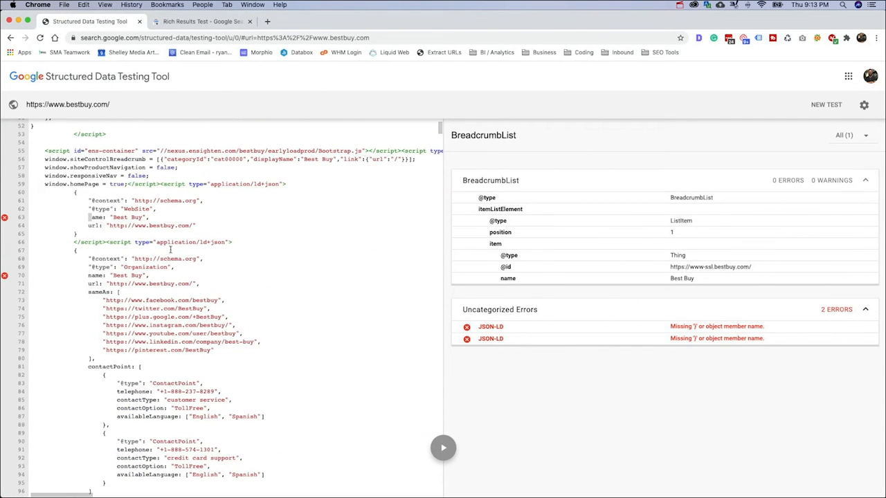
Back in Rich Results Test, expand the parsing error listing lines 73 and 82.
click(201, 22)
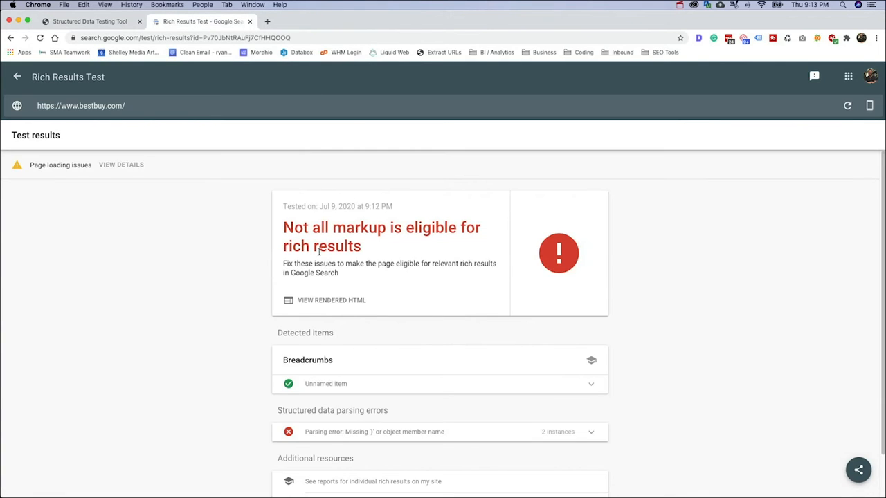
scroll(down, 3)
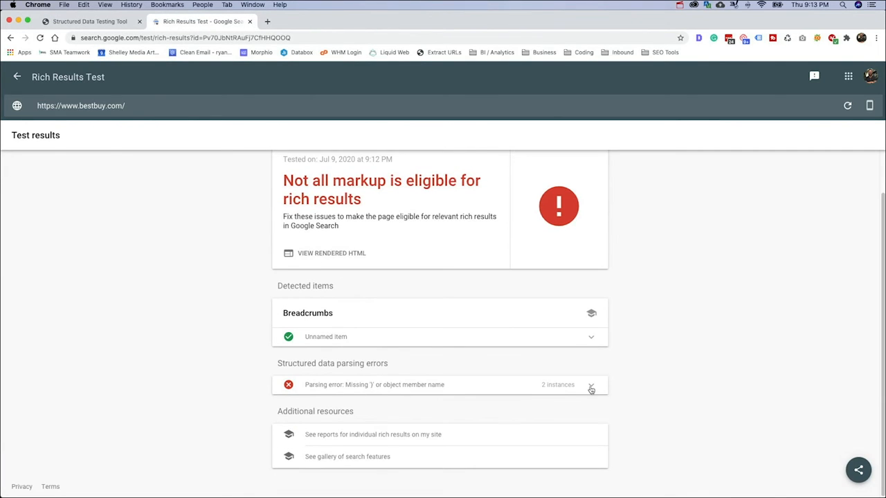
click(589, 384)
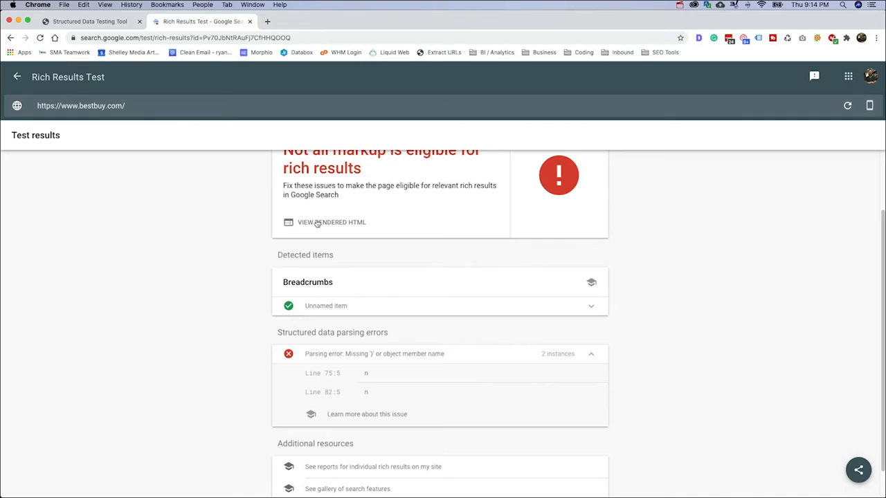
View bestbuy.com's rendered HTML at the Line 75:5 missing object member name error.
click(332, 221)
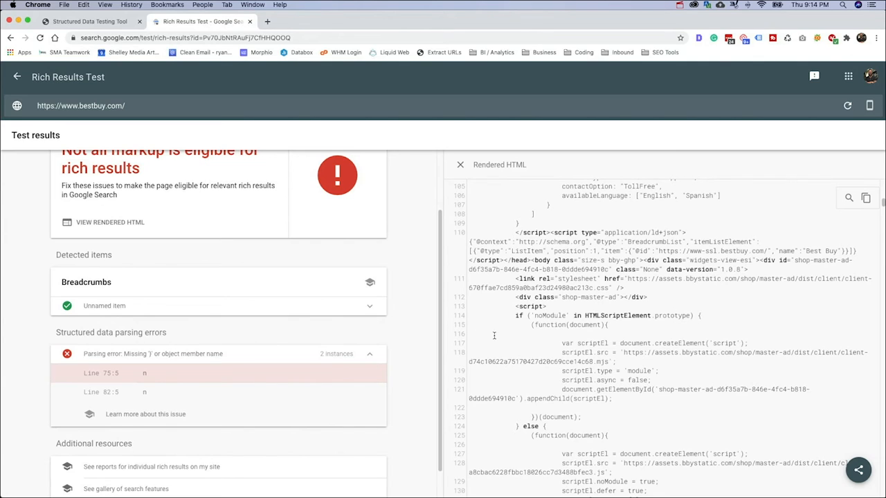
scroll(up, 3)
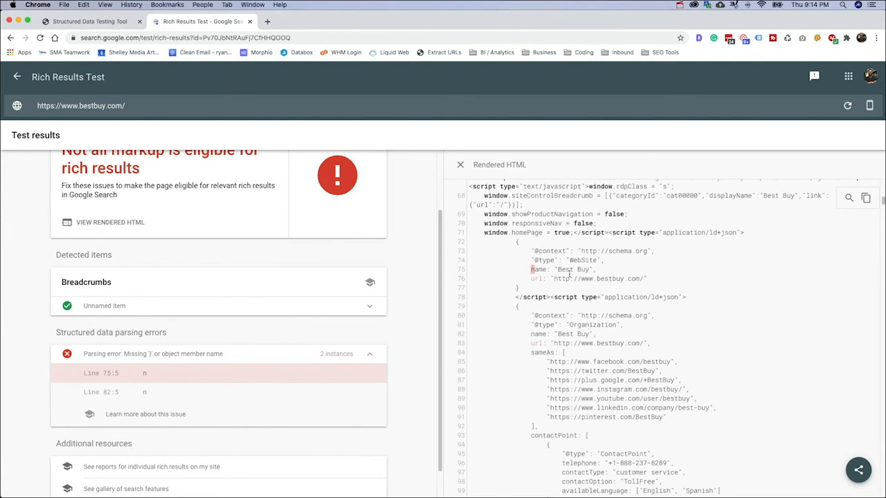
scroll(down, 3)
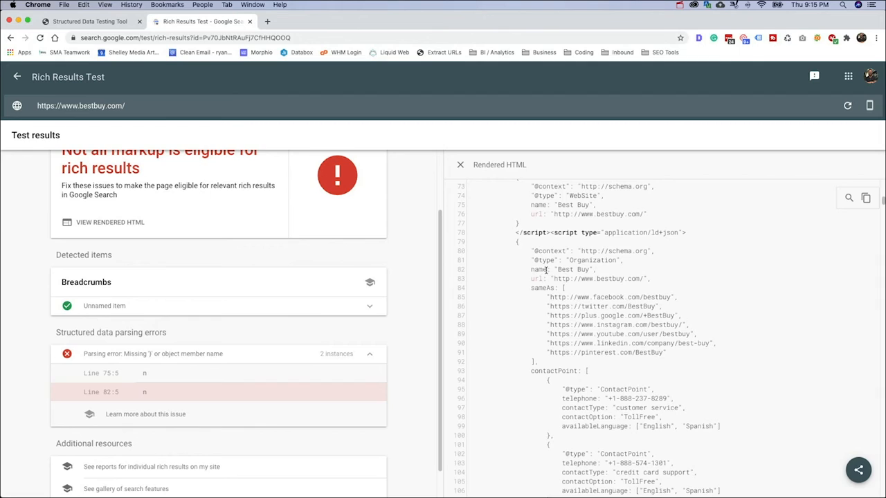
double_click(537, 269)
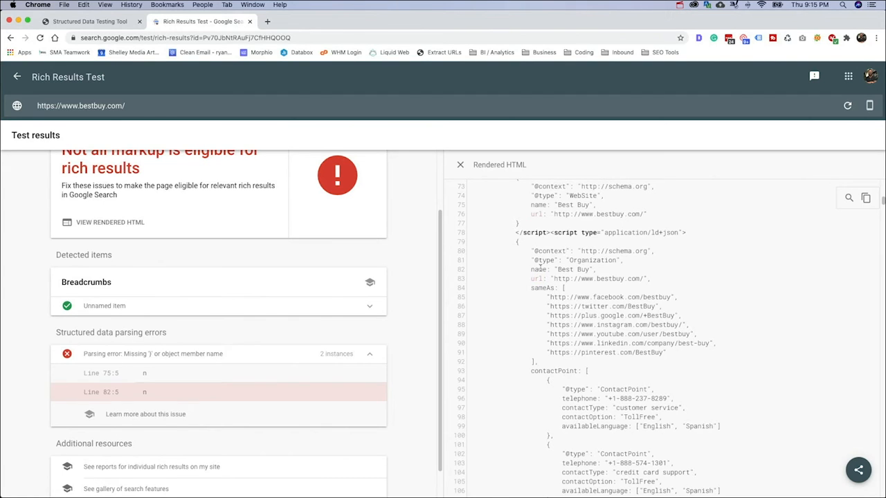
mouse_move(598, 247)
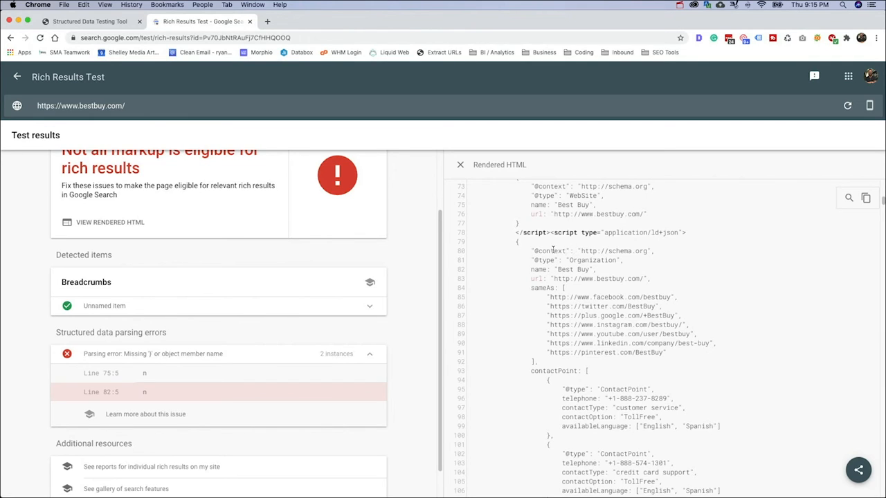
mouse_move(538, 268)
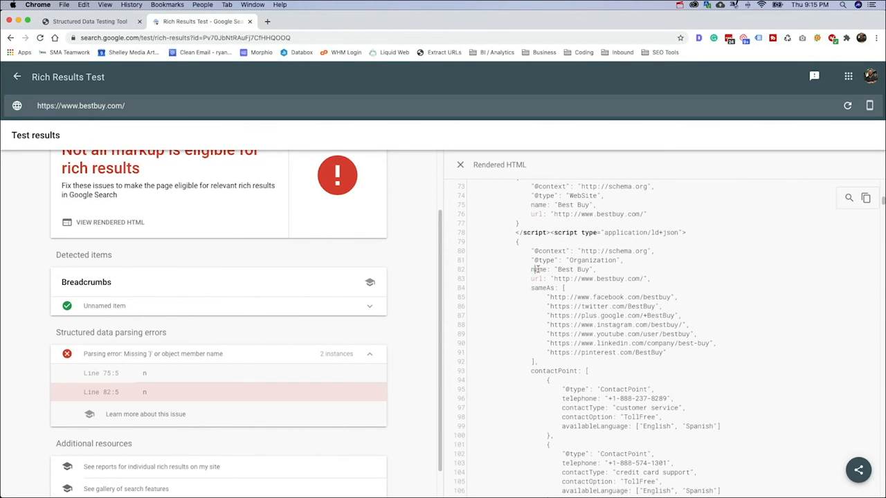
double_click(537, 269)
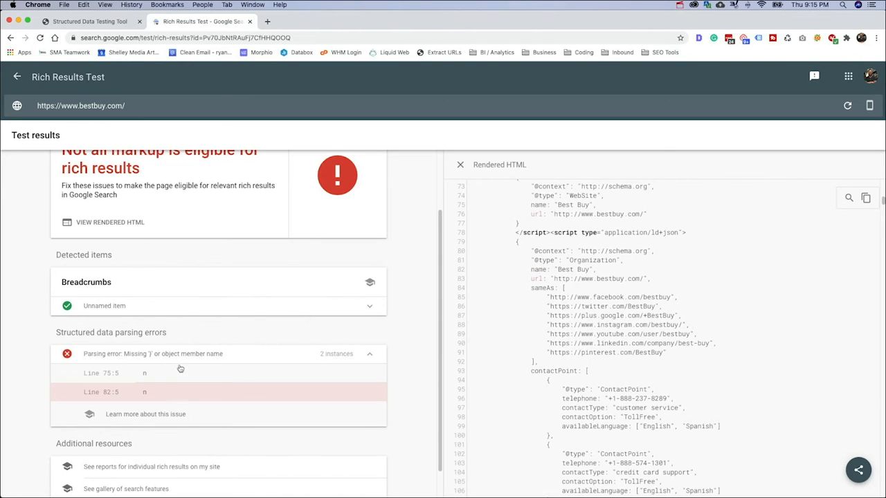
mouse_move(534, 280)
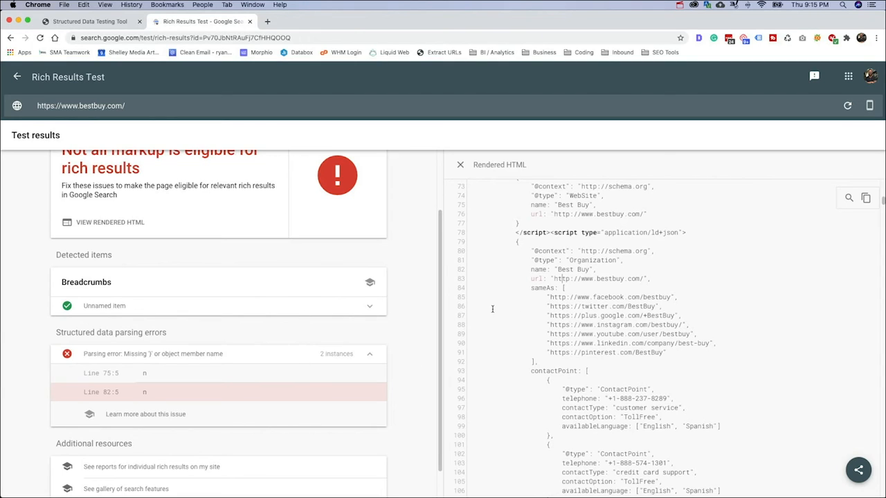
mouse_move(514, 316)
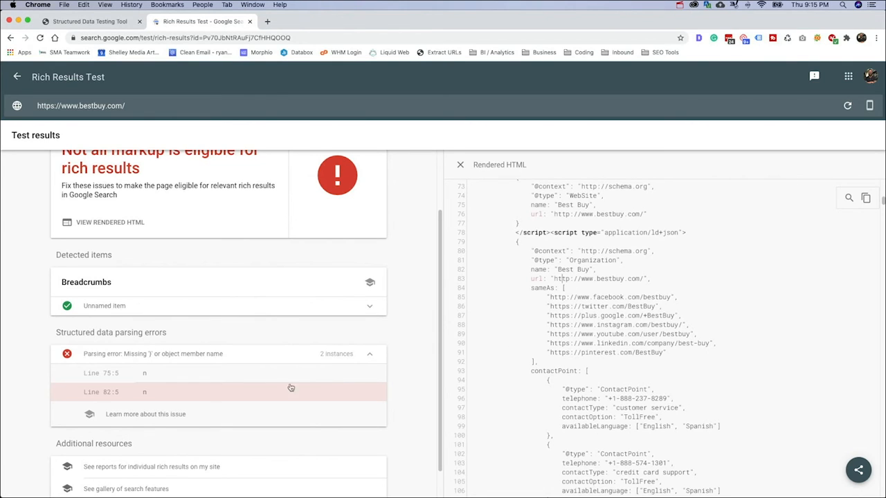
scroll(up, 3)
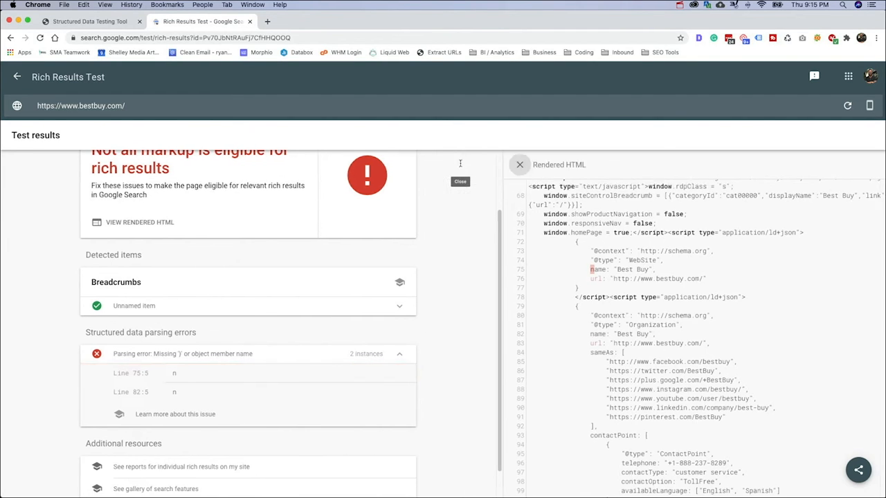
Close the rendered HTML and scroll to the detected Breadcrumbs item.
click(519, 164)
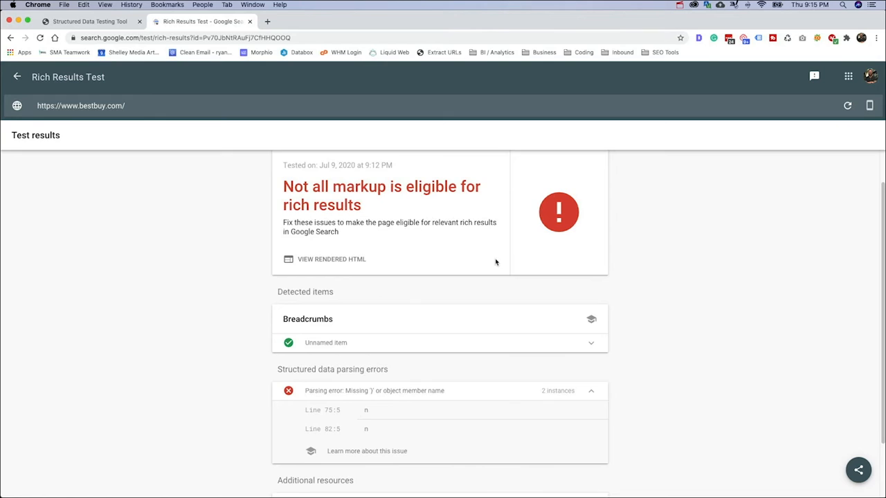
scroll(down, 3)
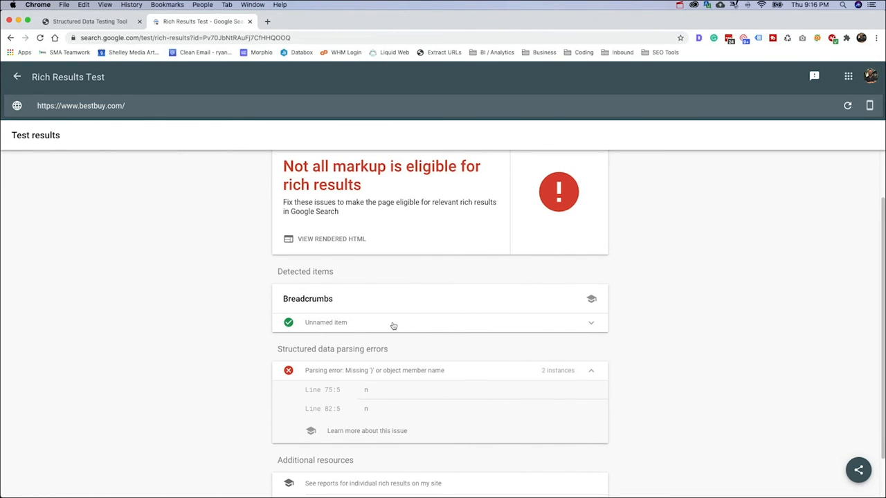
mouse_move(399, 321)
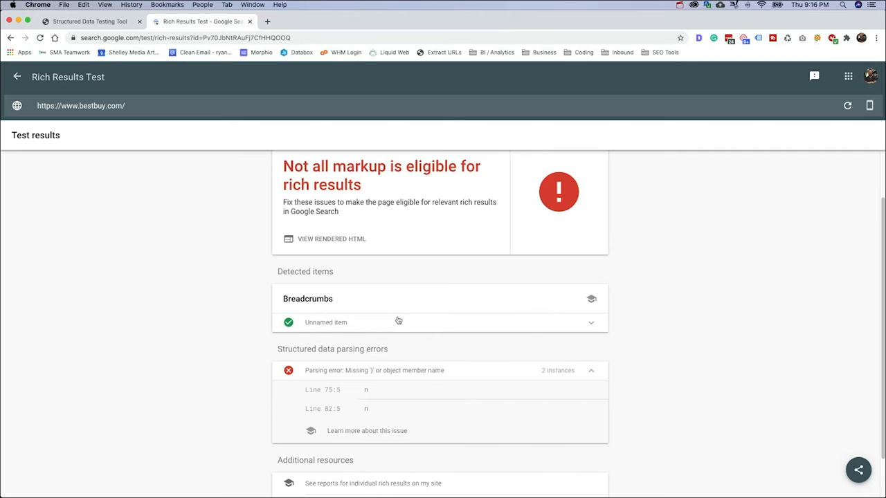
mouse_move(330, 318)
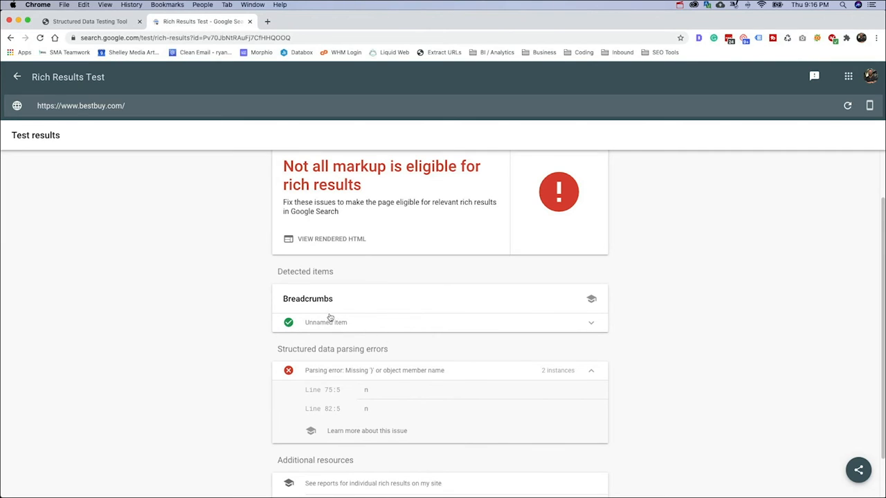
mouse_move(308, 312)
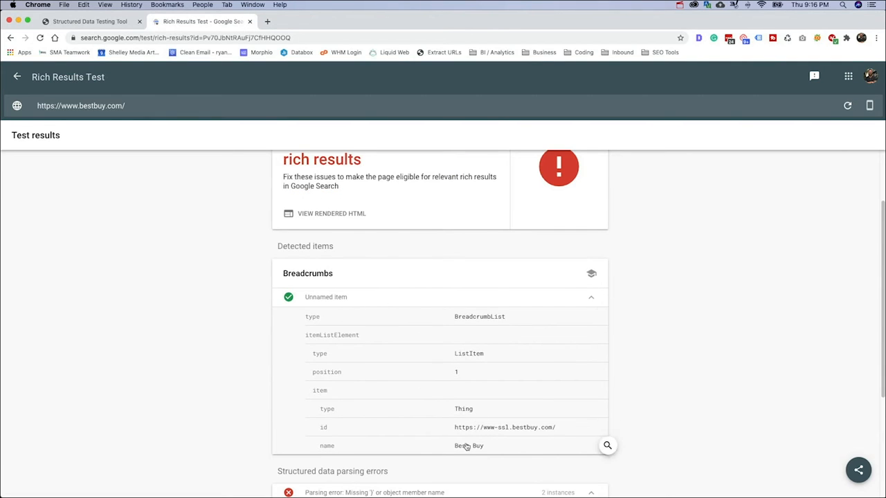
mouse_move(436, 306)
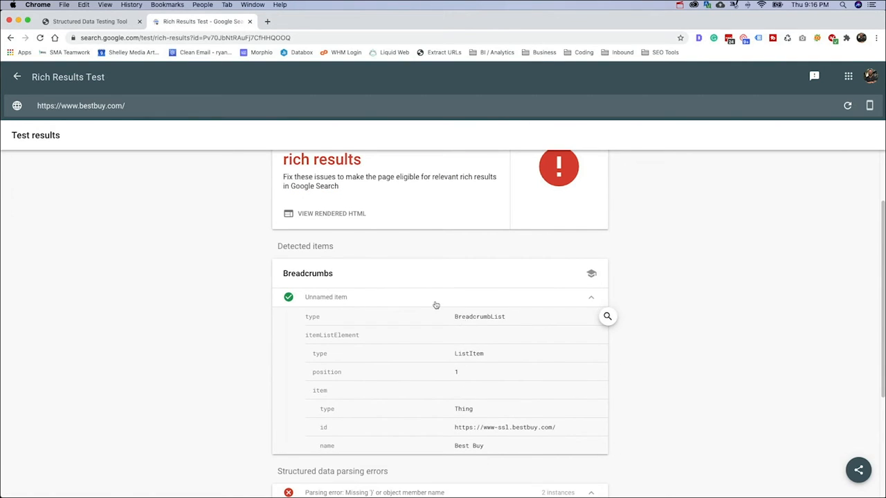
click(90, 22)
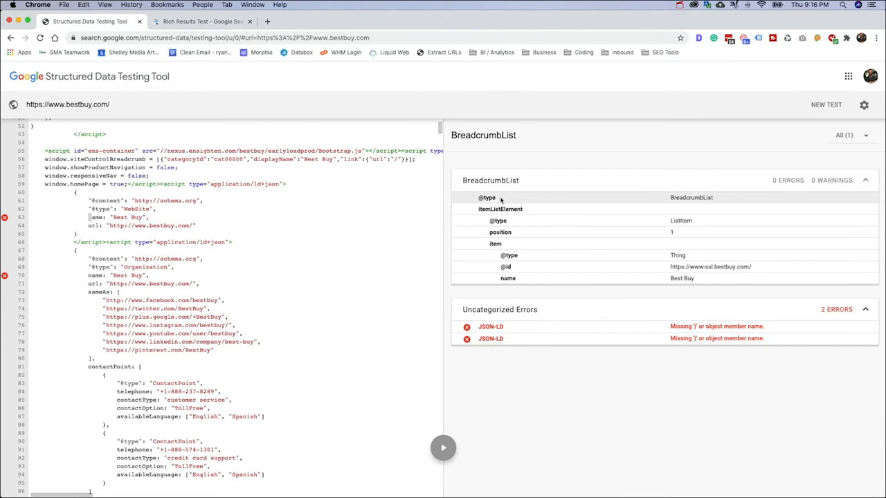
mouse_move(515, 267)
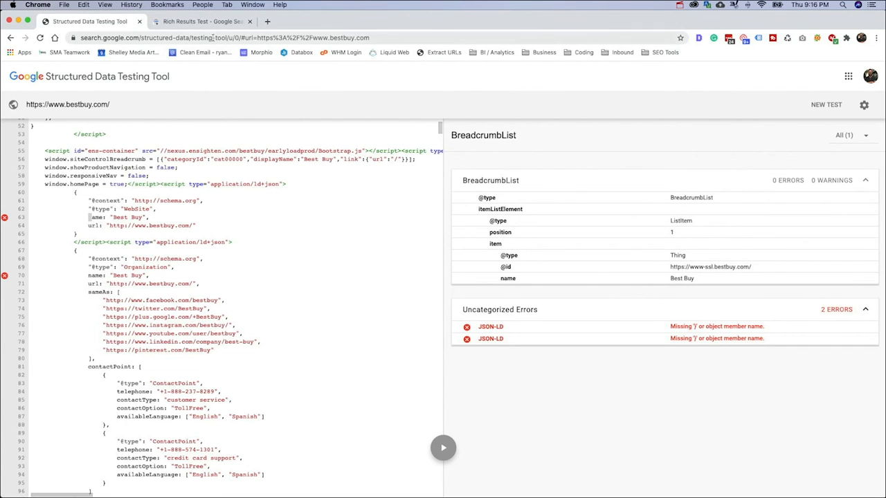
click(200, 22)
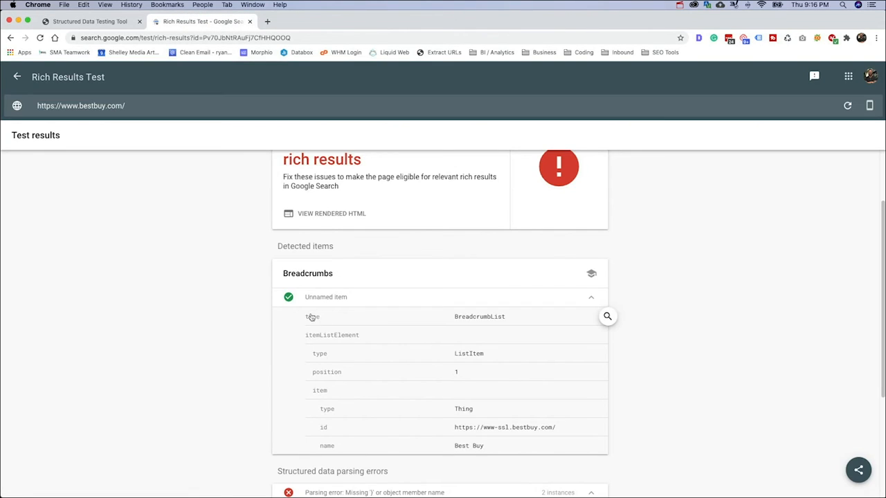
mouse_move(608, 335)
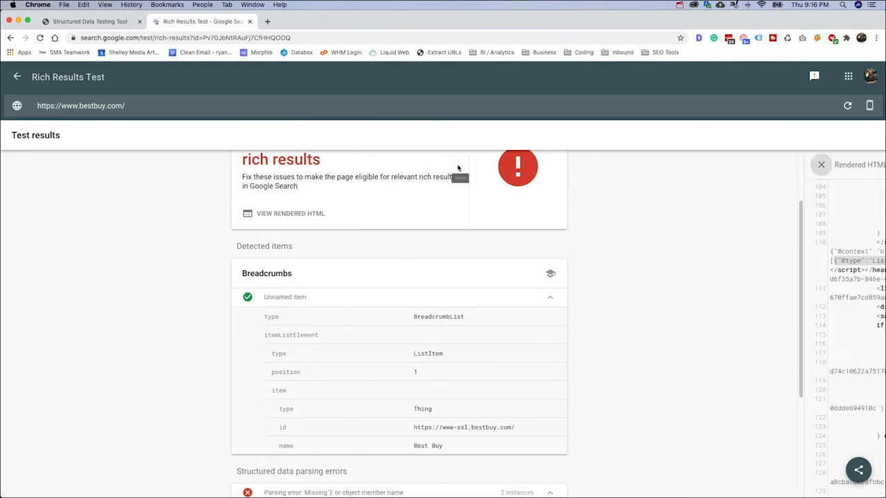
scroll(down, 3)
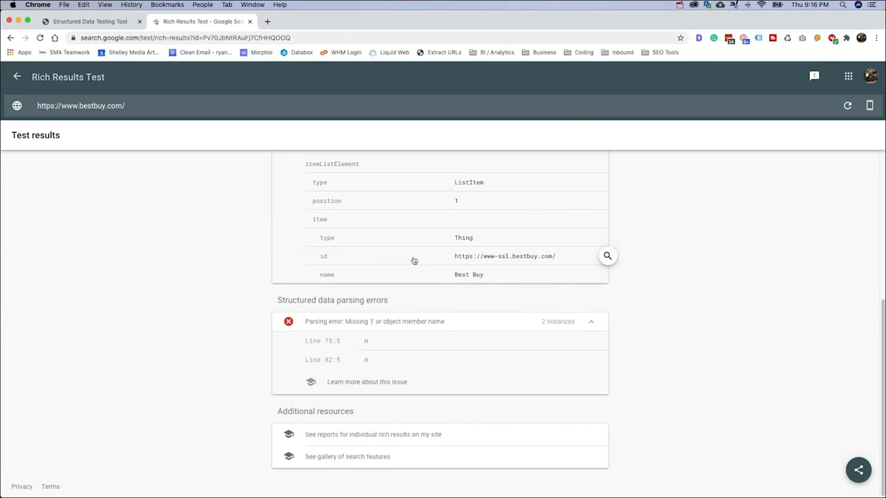
mouse_move(321, 445)
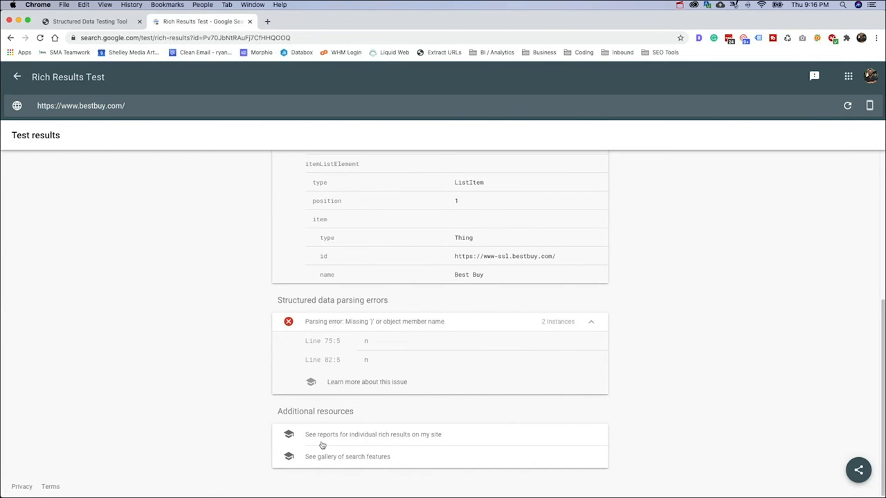
mouse_move(321, 457)
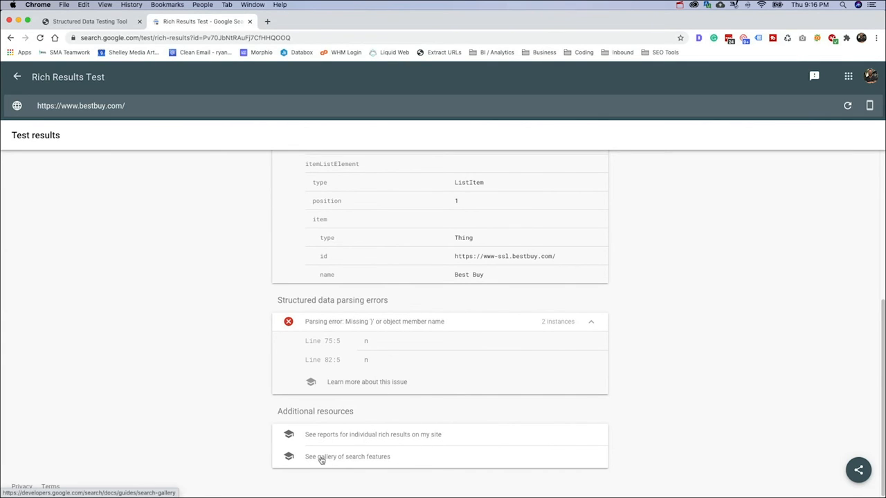
mouse_move(246, 308)
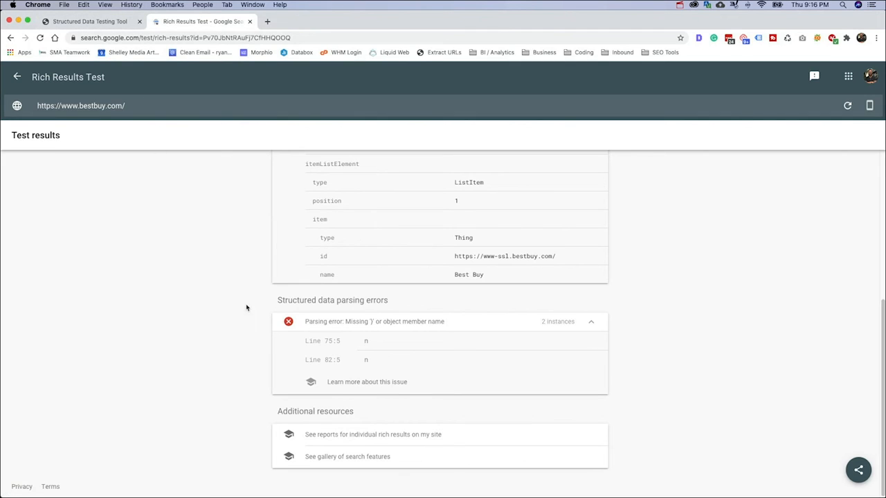
mouse_move(351, 442)
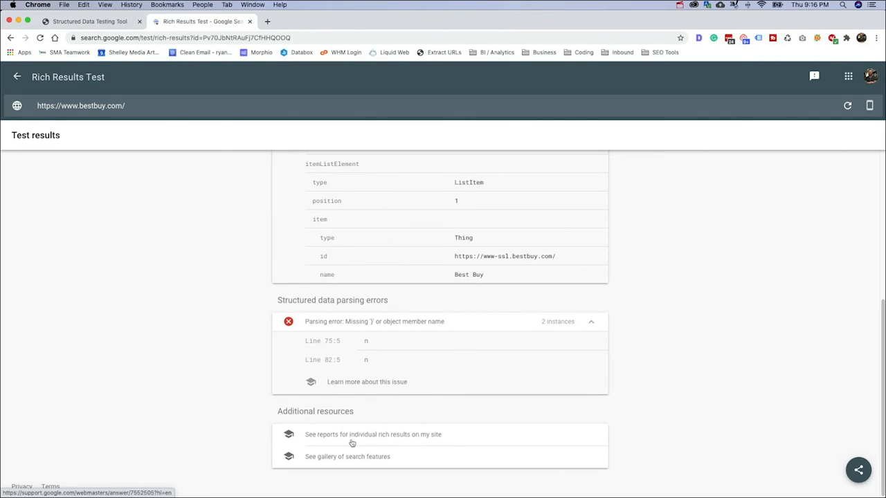
mouse_move(388, 443)
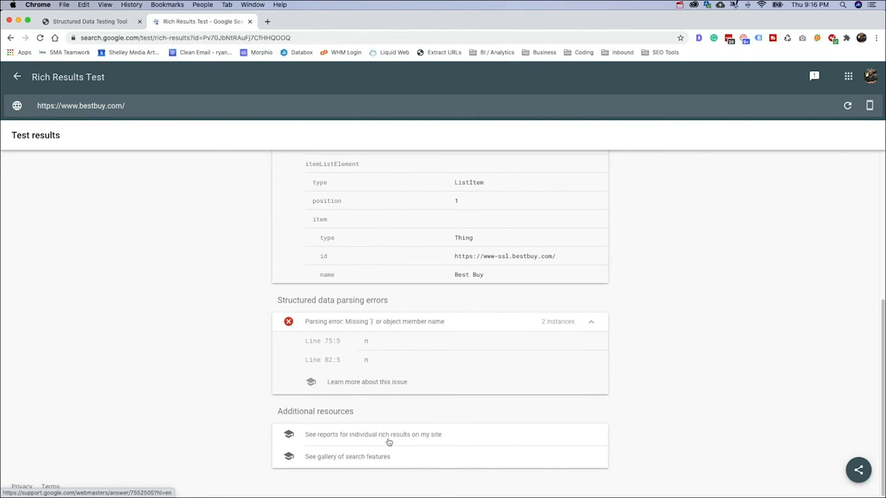
mouse_move(113, 48)
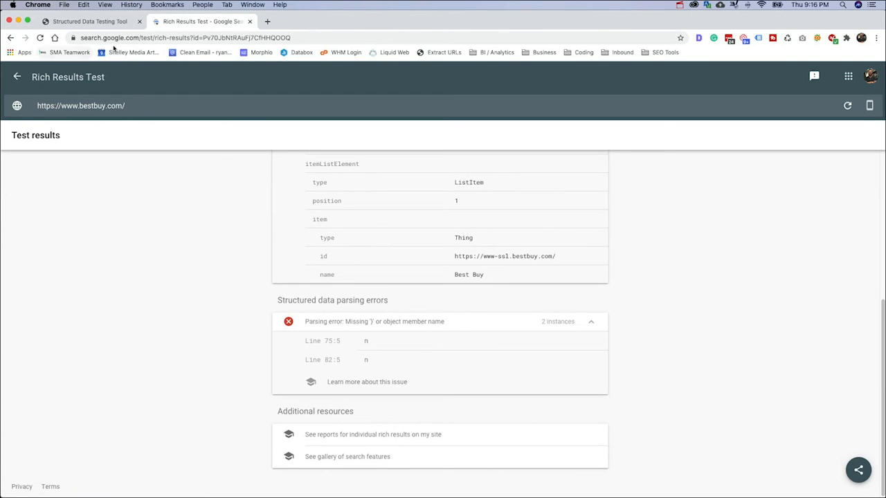
mouse_move(407, 263)
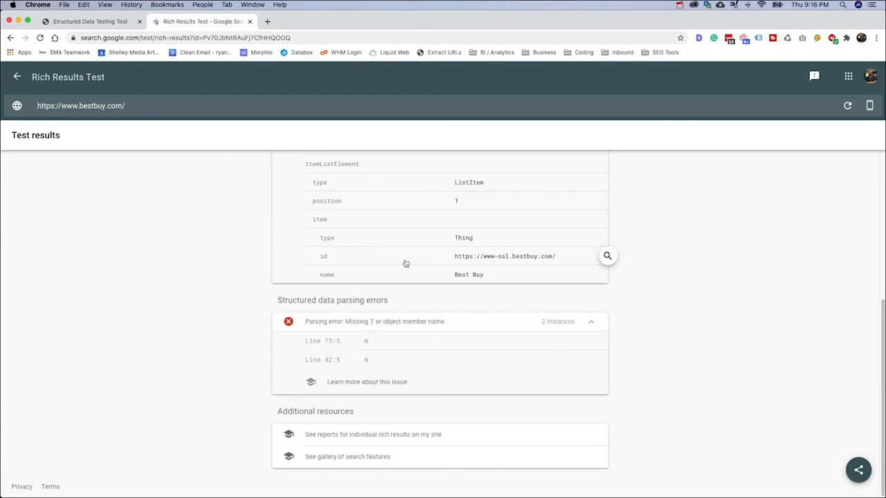
scroll(up, 3)
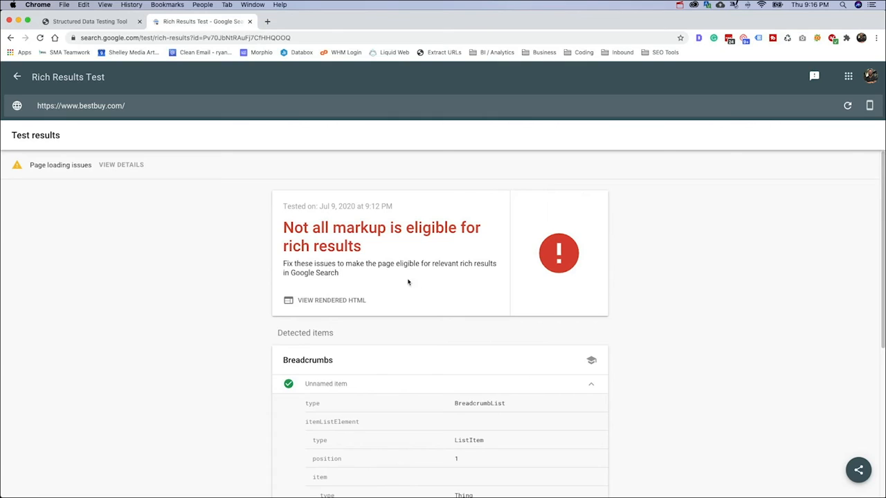
mouse_move(104, 302)
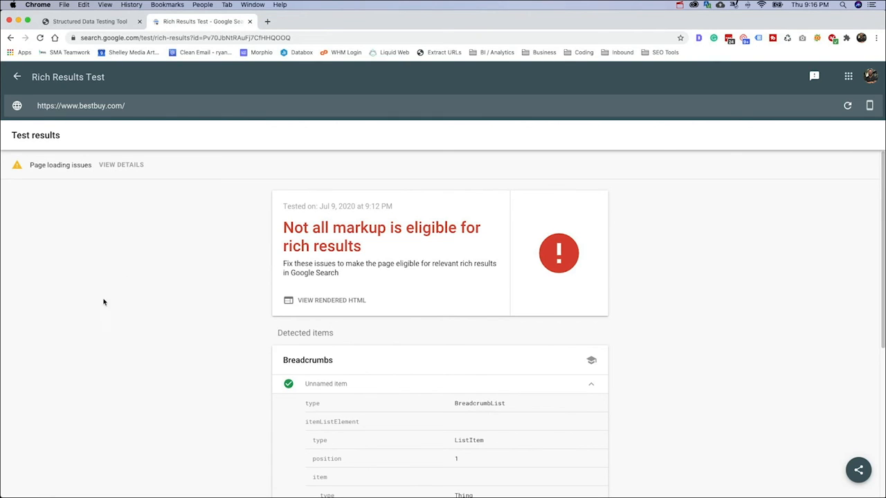
mouse_move(162, 232)
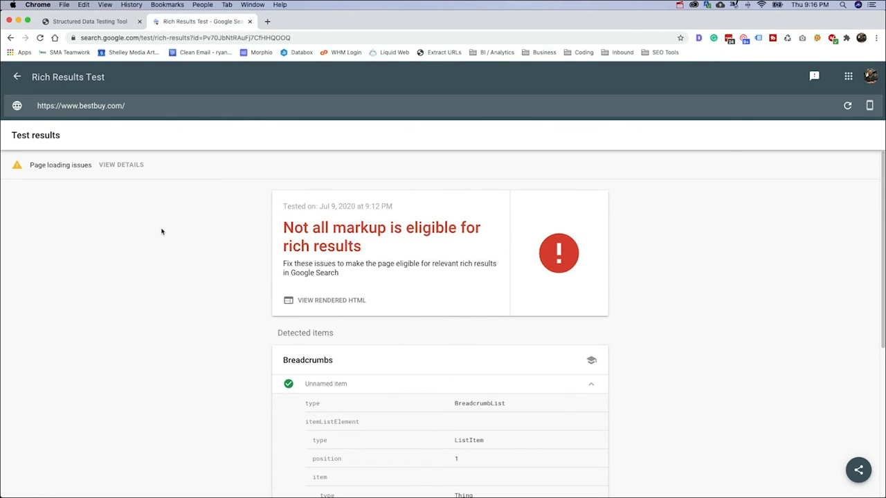
mouse_move(193, 194)
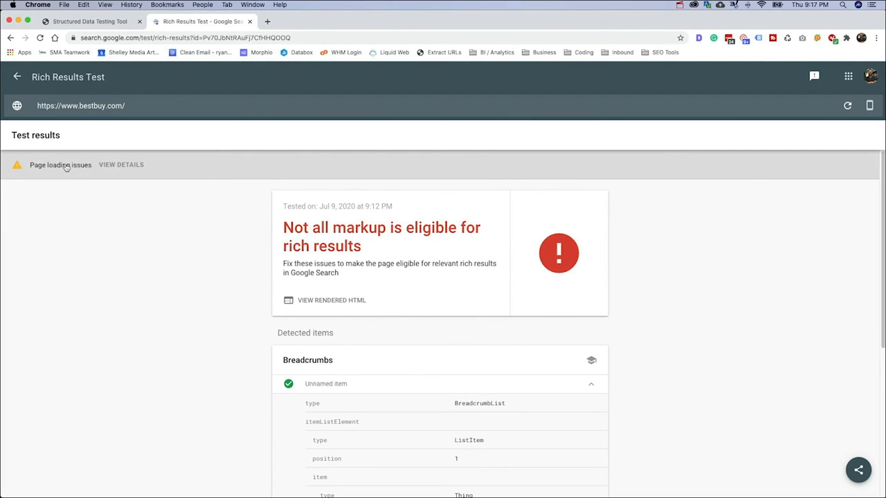
click(121, 164)
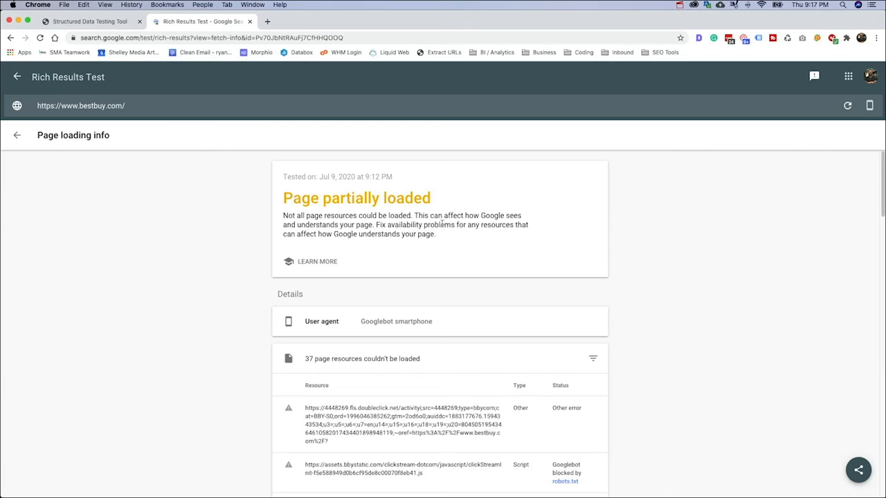
mouse_move(532, 238)
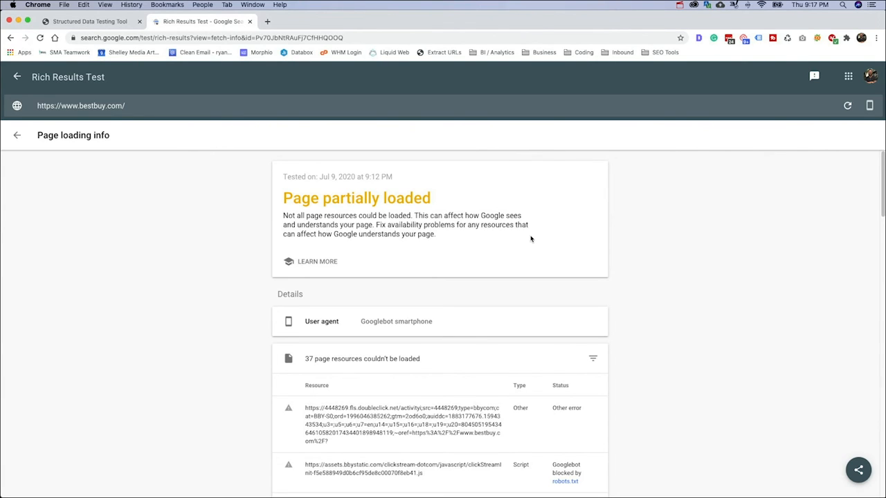
mouse_move(438, 246)
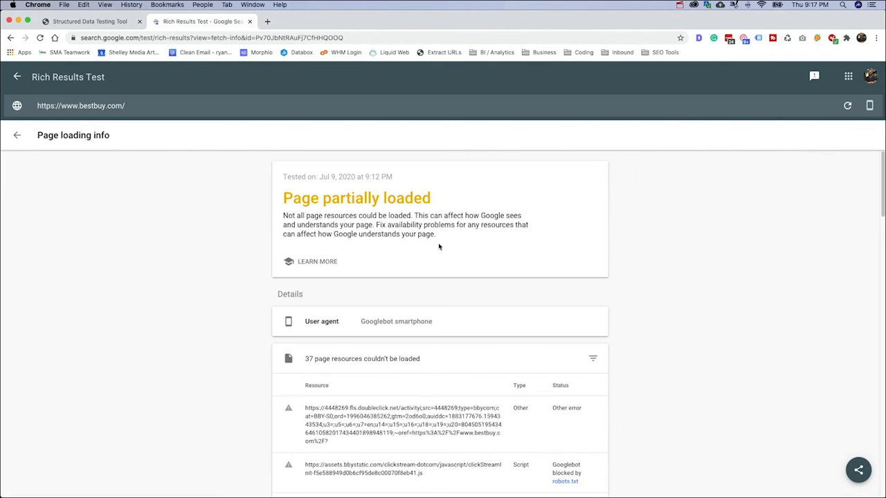
mouse_move(566, 256)
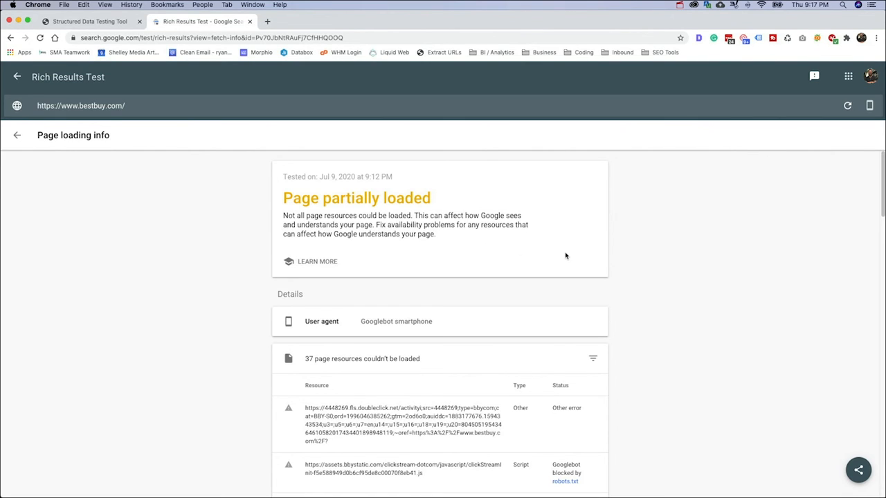
scroll(down, 3)
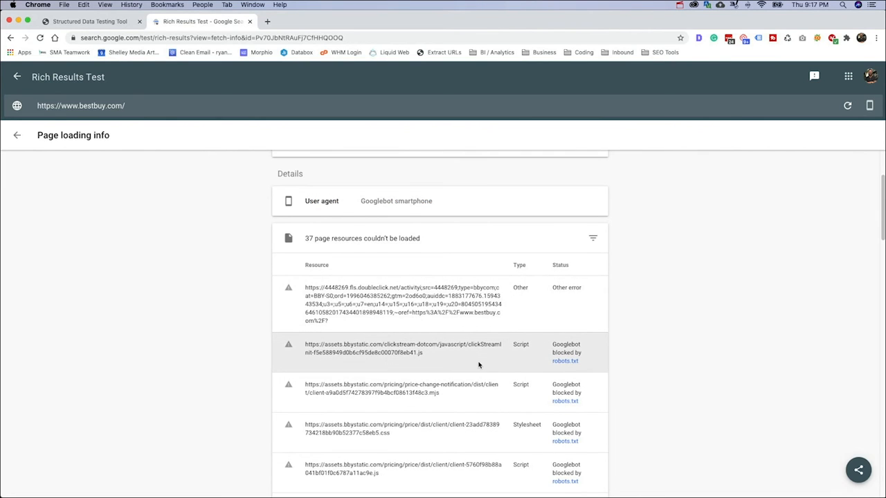
scroll(down, 3)
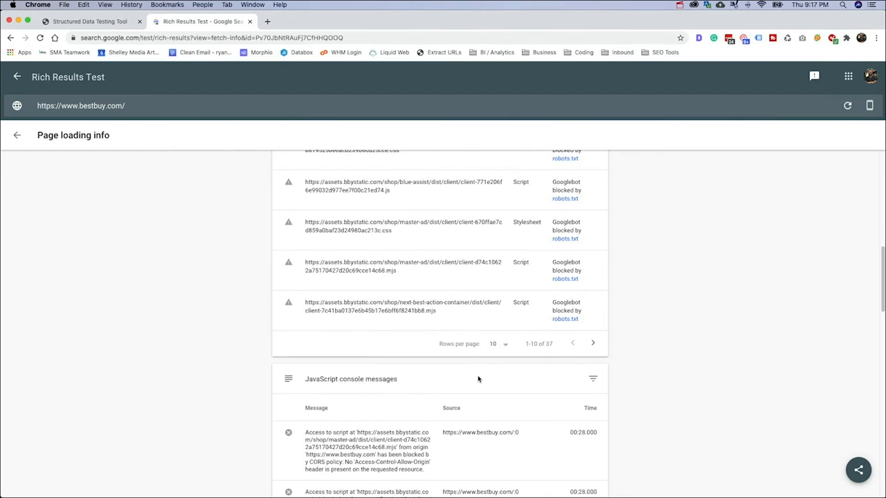
scroll(down, 3)
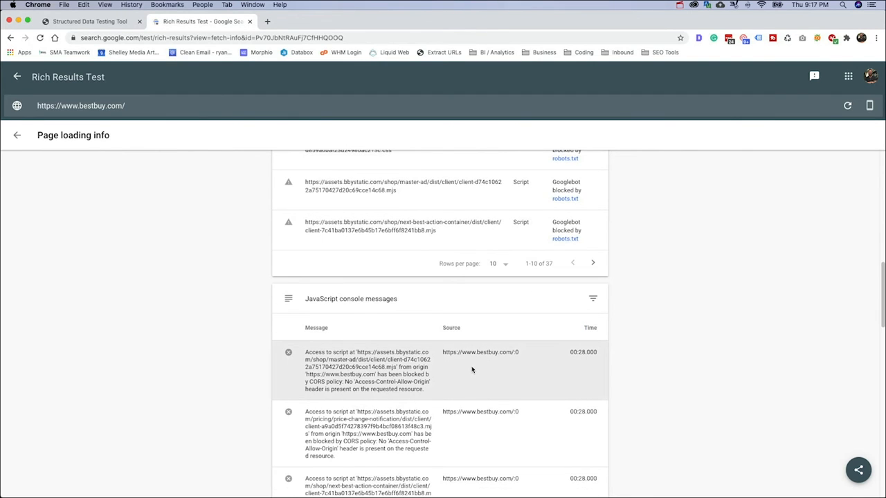
scroll(down, 3)
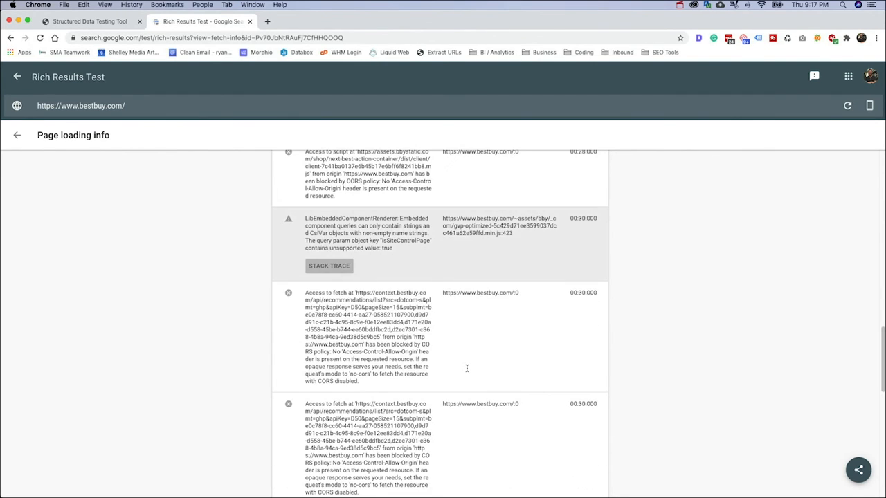
scroll(down, 3)
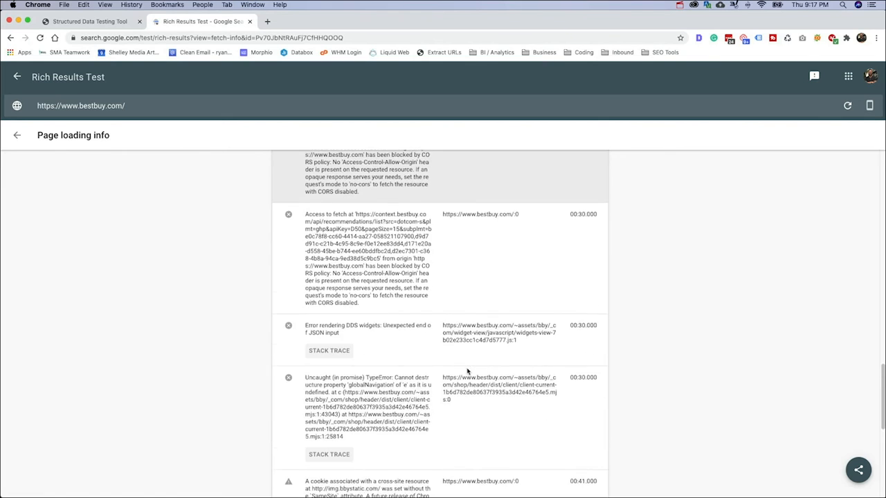
scroll(down, 3)
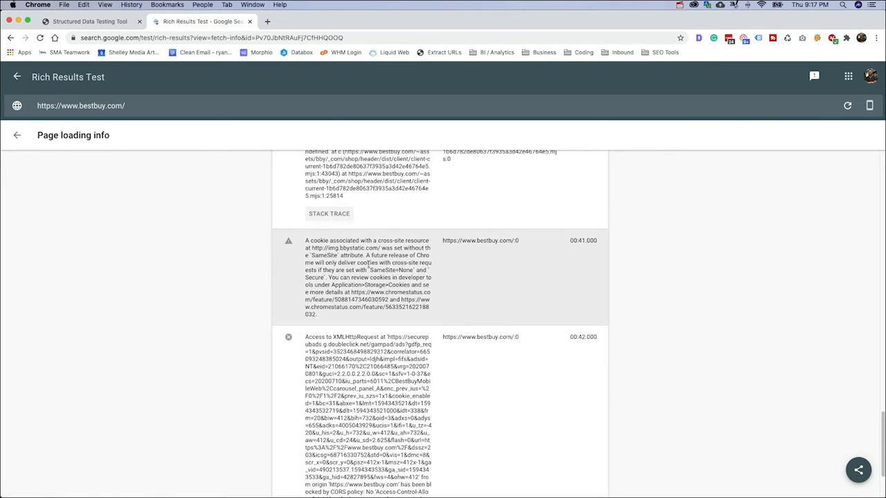
scroll(down, 3)
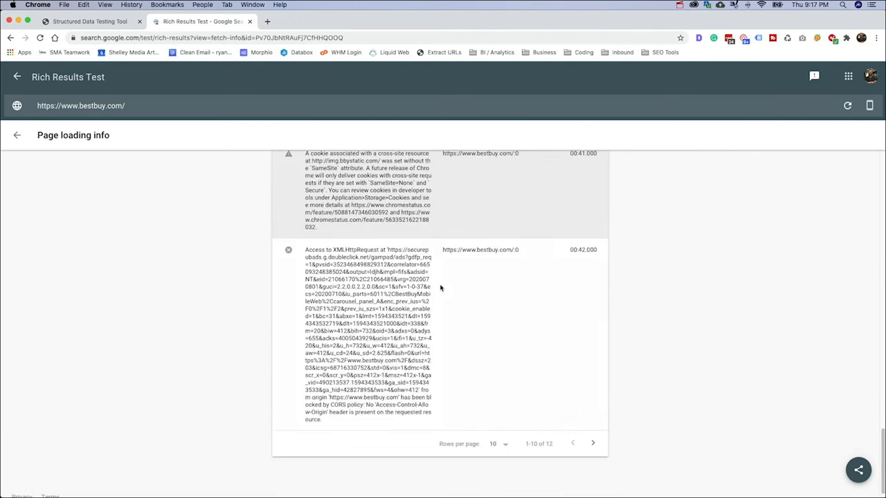
scroll(up, 3)
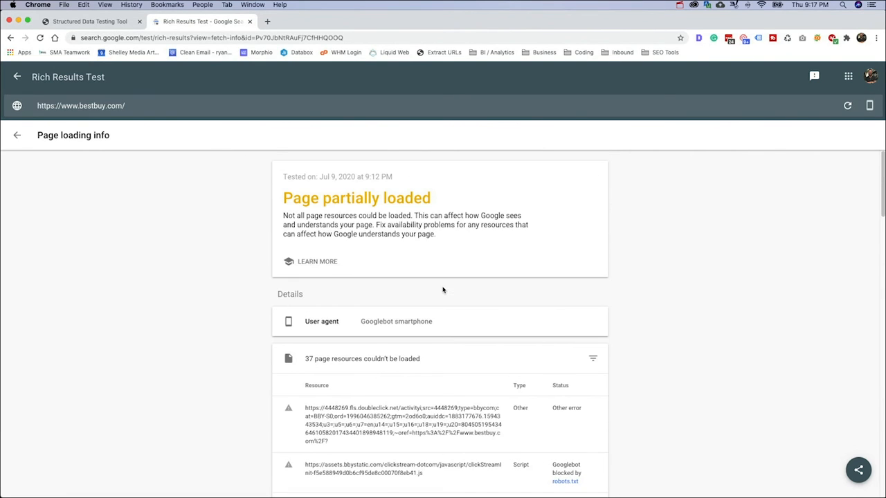
mouse_move(327, 280)
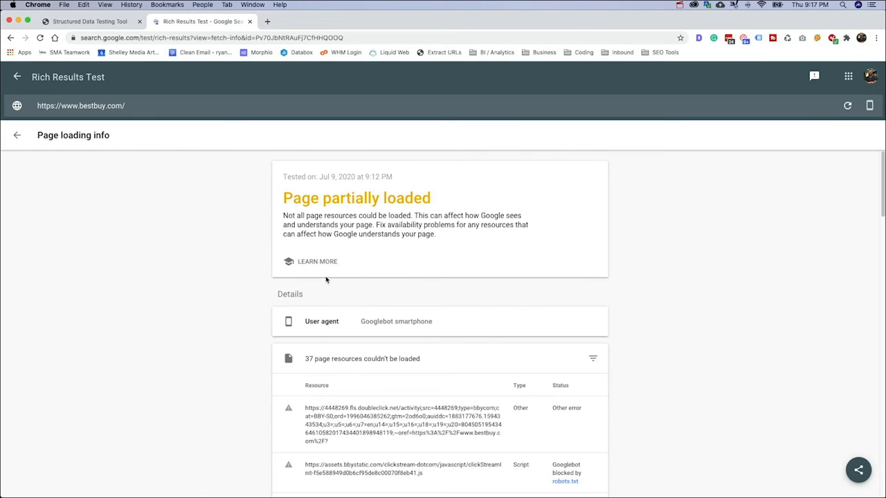
Leave Page loading info, glance at the Structured Data Testing Tool tab, and return to the results.
click(16, 135)
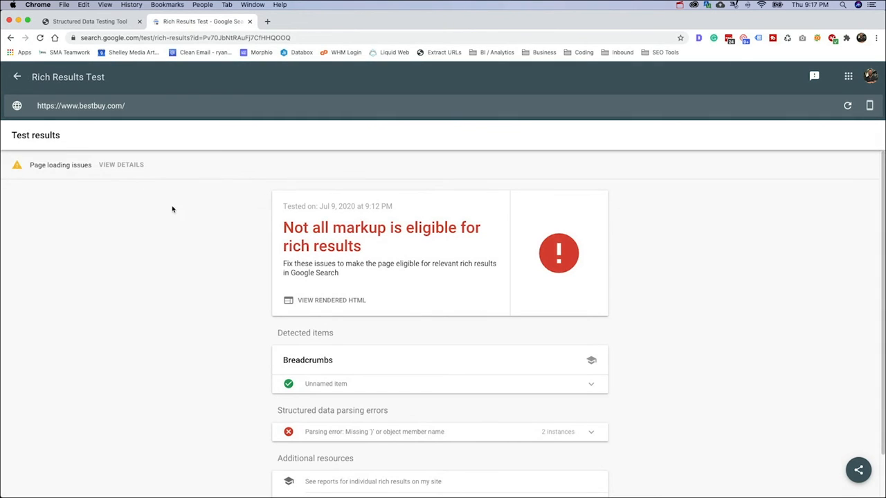
mouse_move(90, 140)
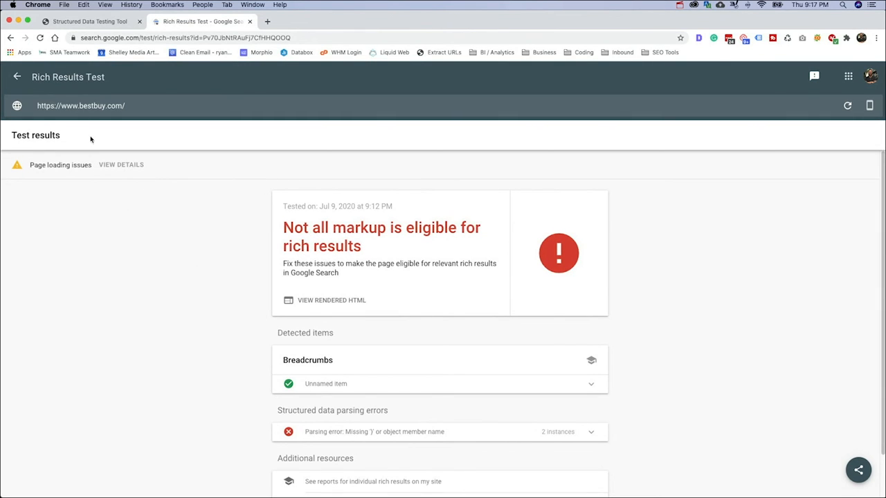
click(89, 22)
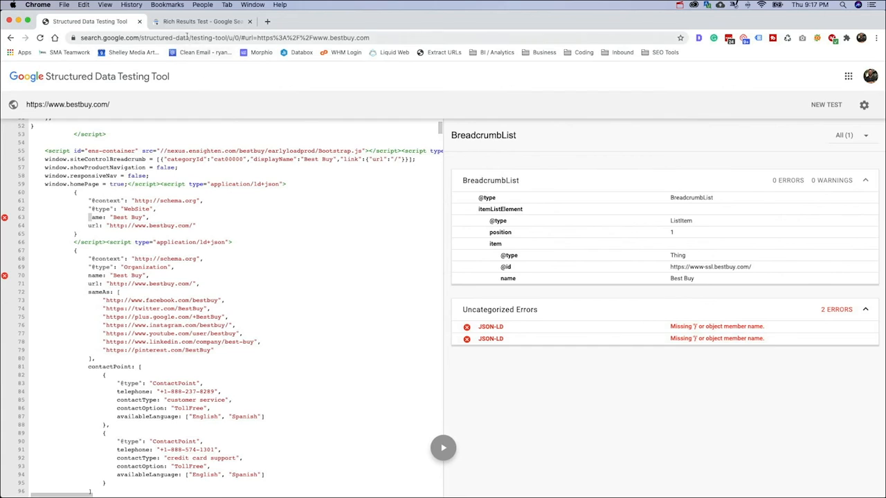
click(200, 22)
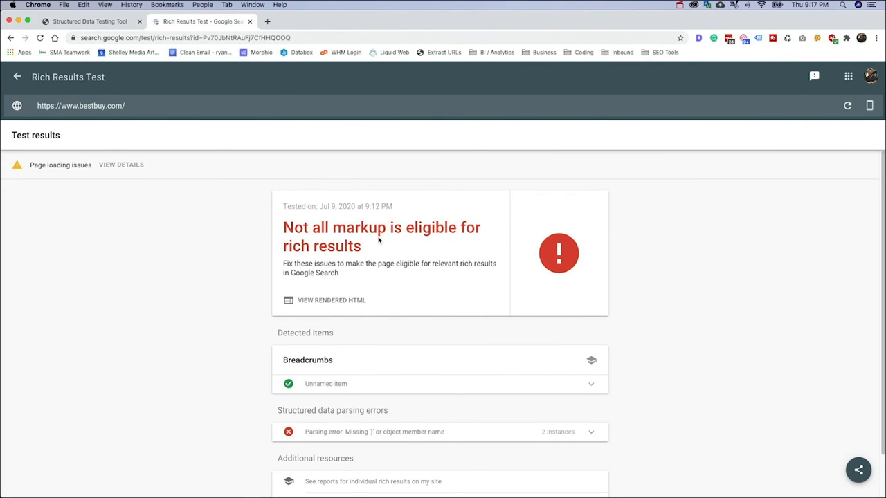
mouse_move(277, 216)
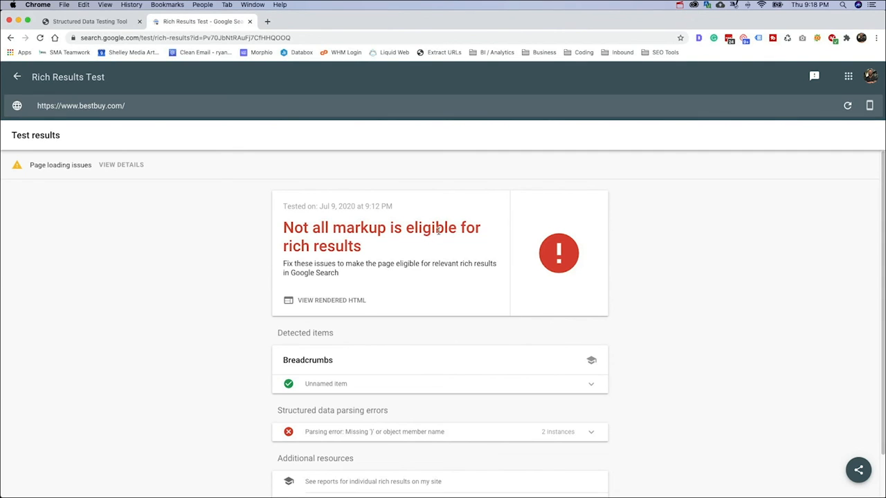
mouse_move(574, 230)
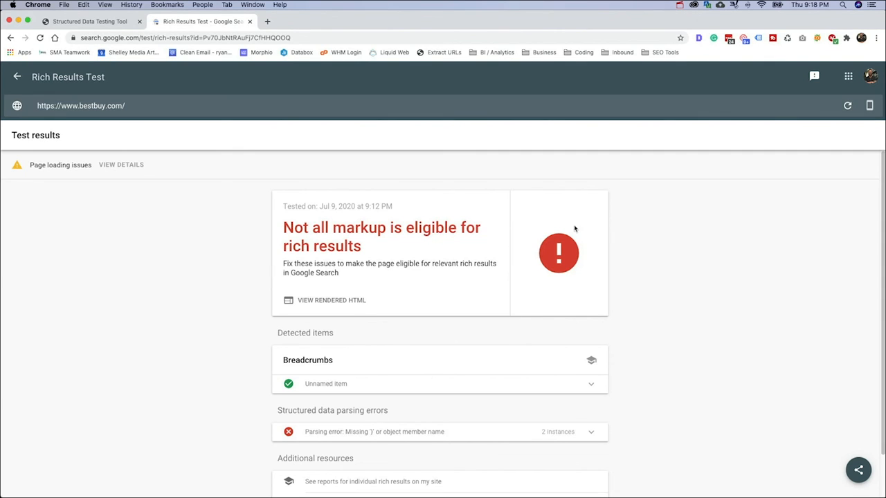
mouse_move(337, 302)
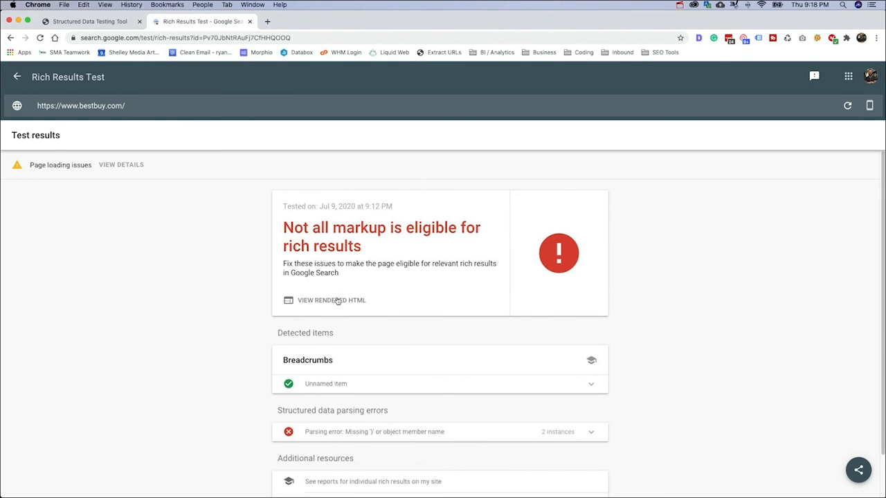
View the rendered HTML and locate the missing-brace parsing error at lines 75 and 82.
click(330, 299)
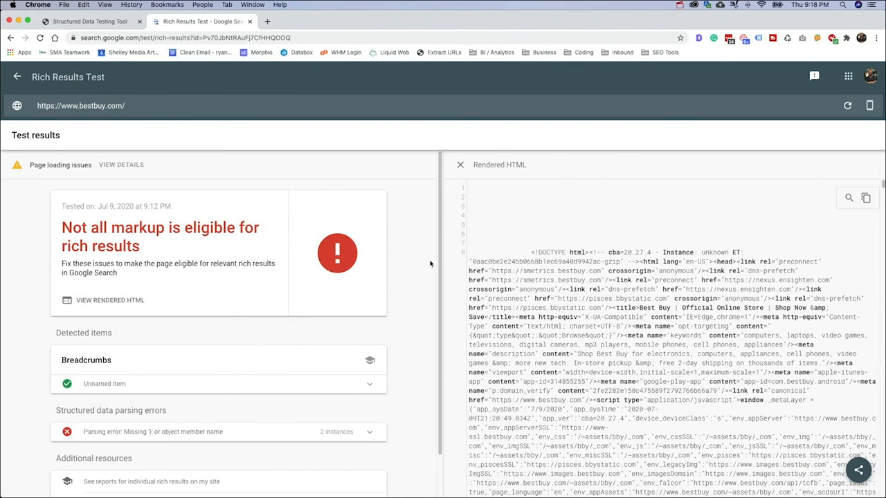
mouse_move(313, 247)
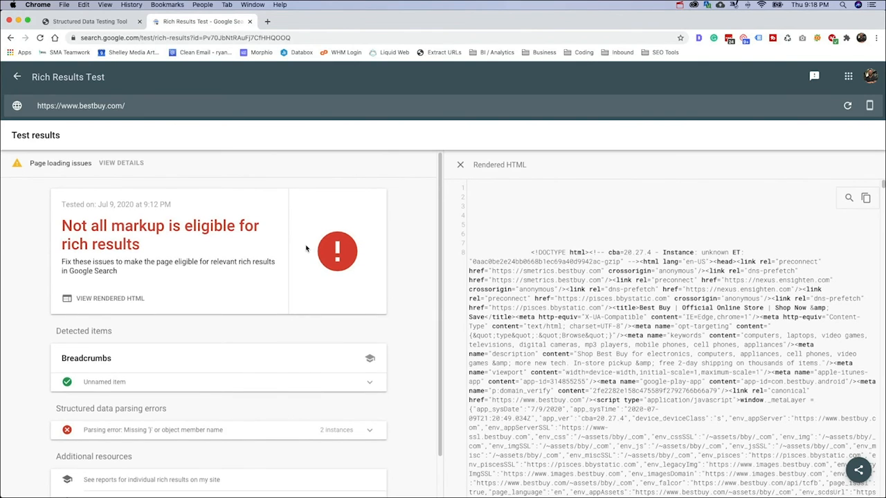
scroll(down, 3)
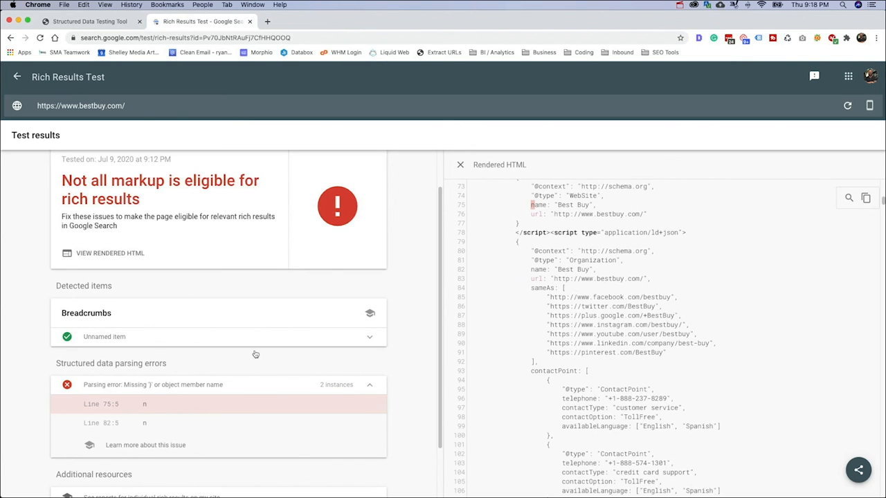
click(460, 164)
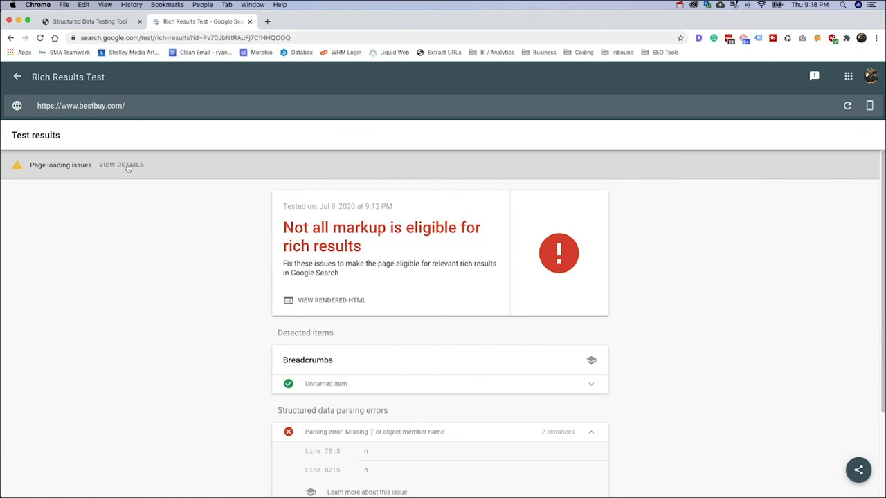
mouse_move(116, 176)
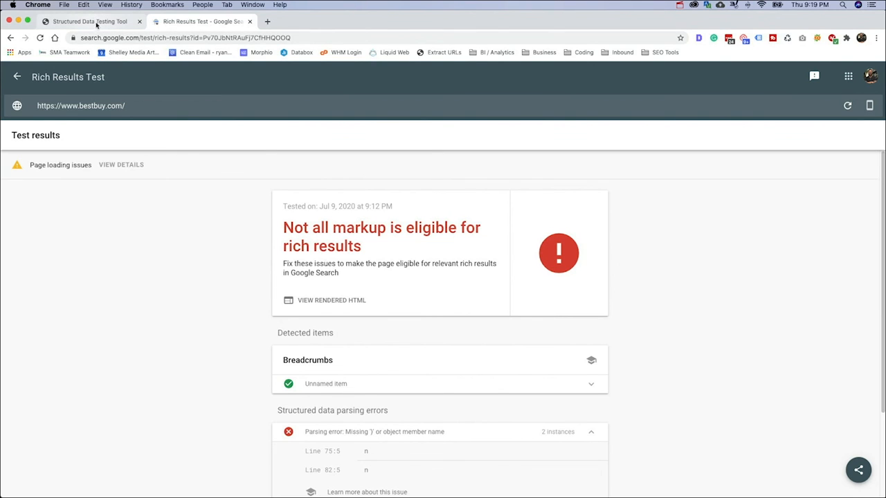
click(89, 22)
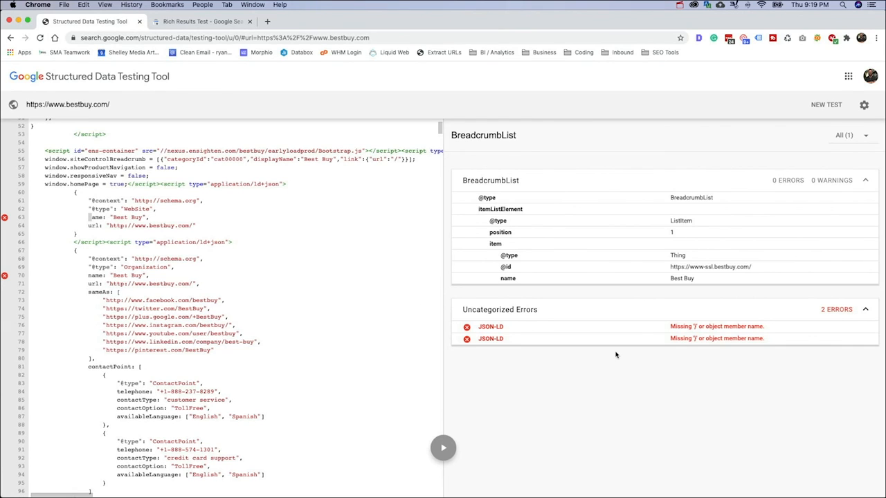
mouse_move(629, 426)
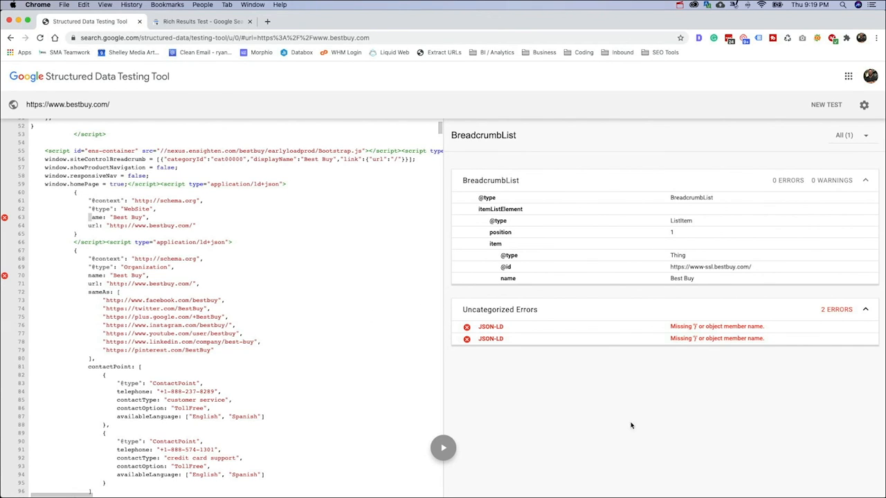
mouse_move(296, 86)
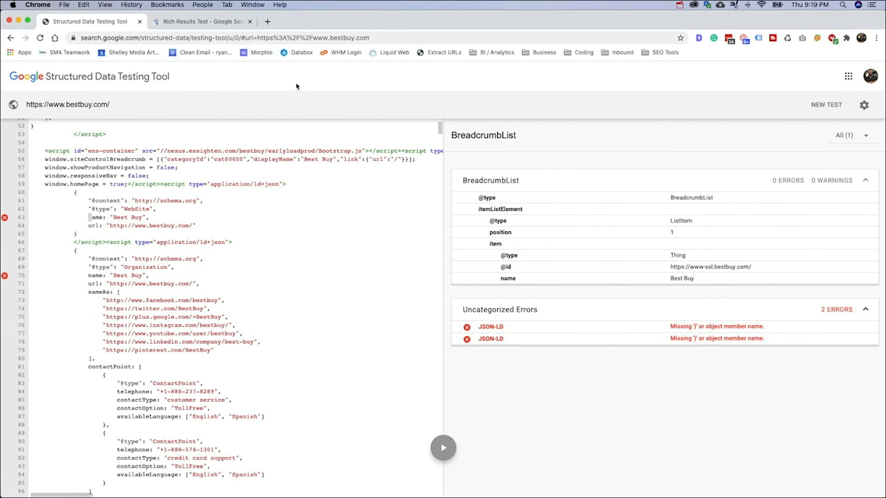
click(200, 22)
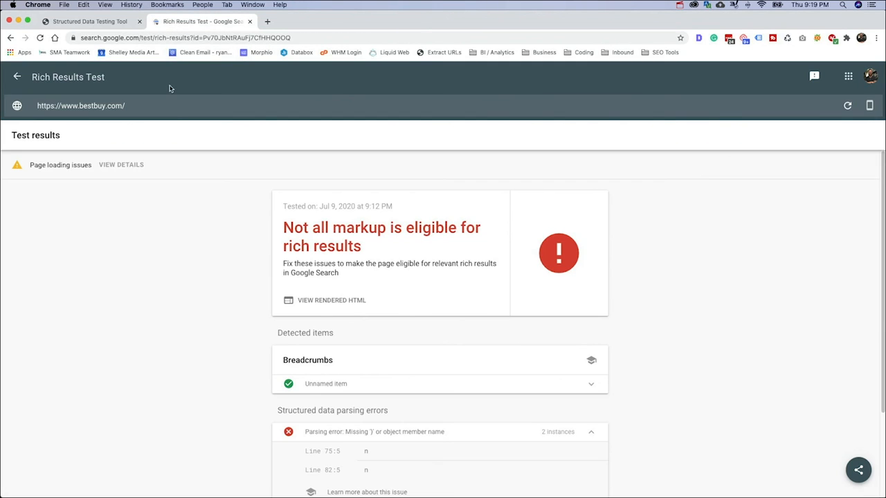
mouse_move(205, 259)
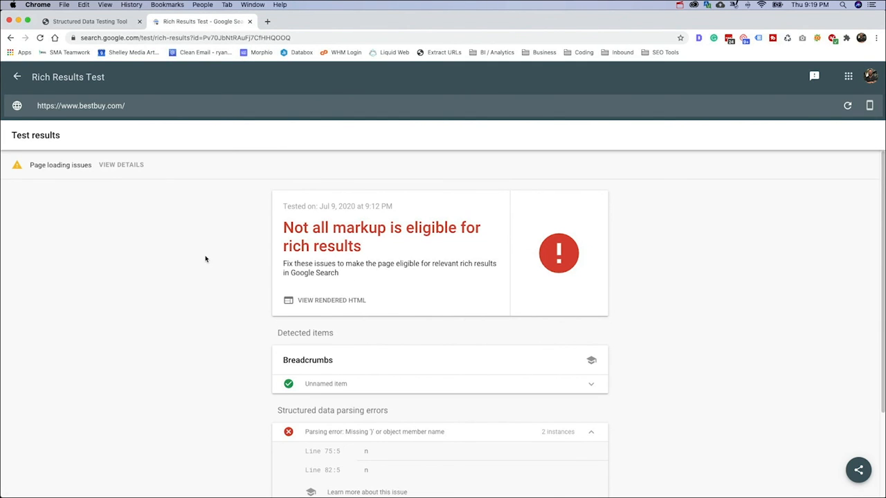
mouse_move(169, 255)
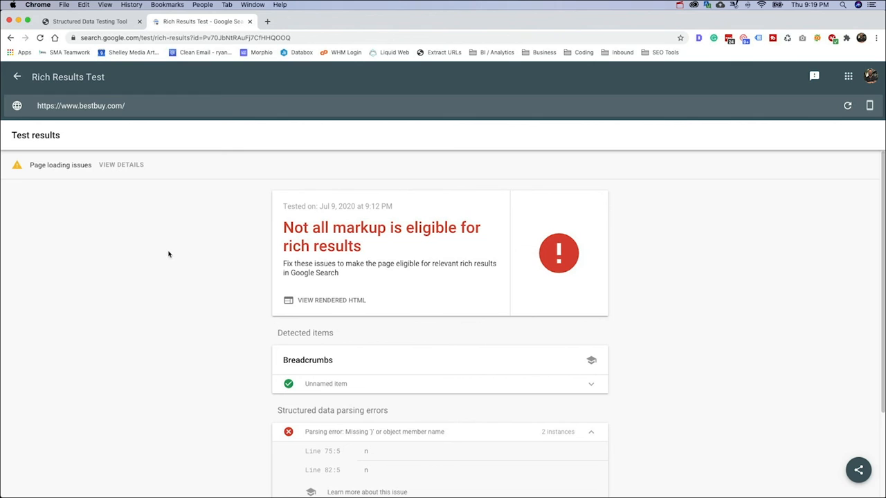